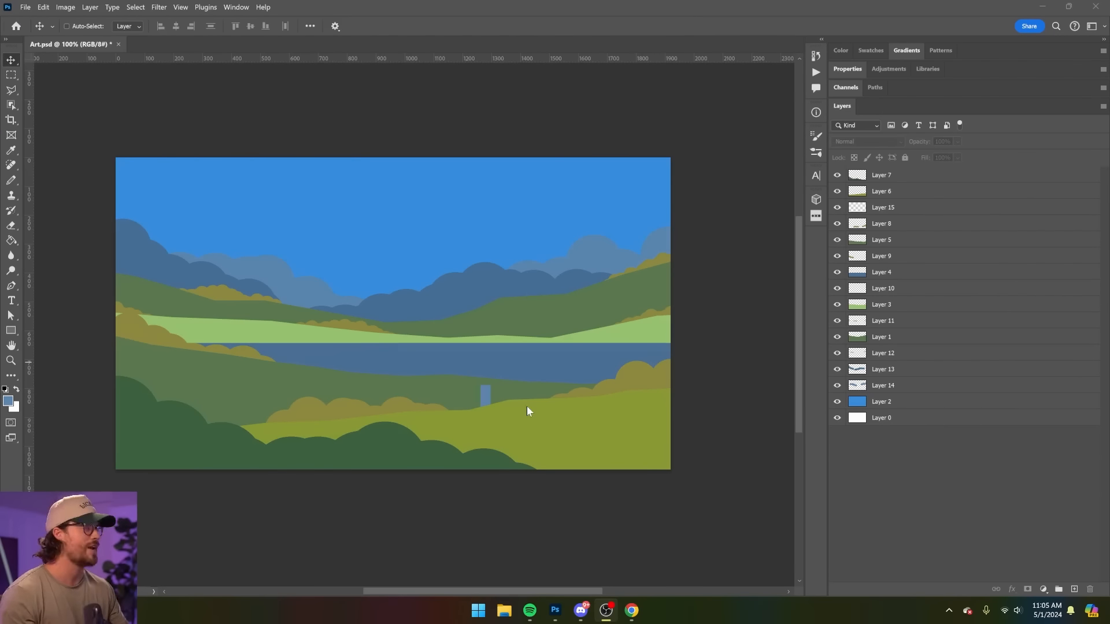
pyautogui.moveTo(149, 123)
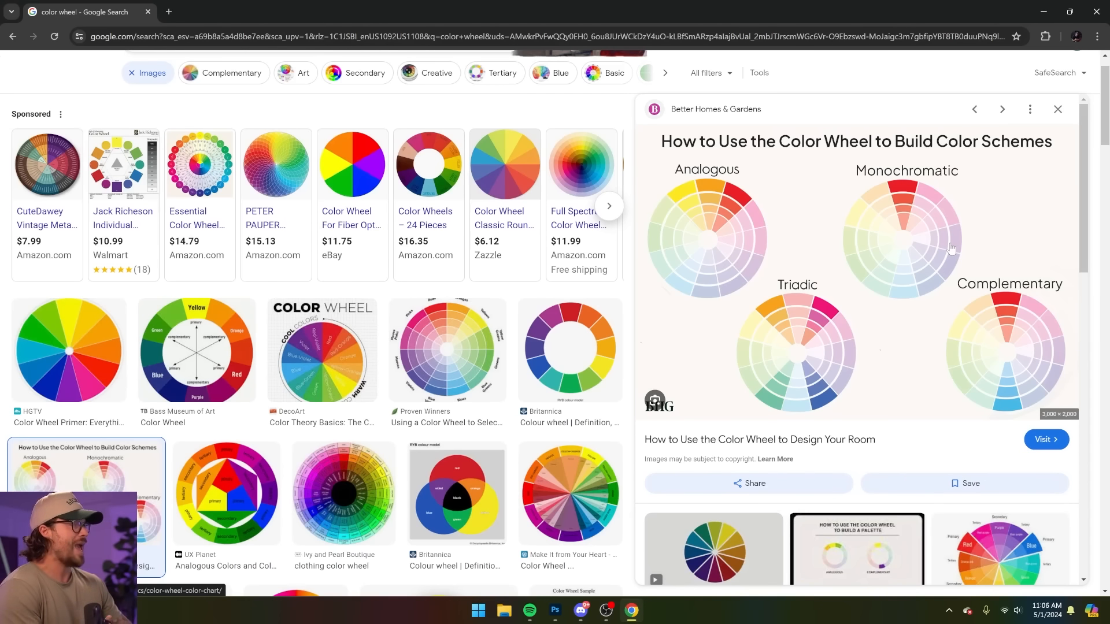
pyautogui.moveTo(681, 211)
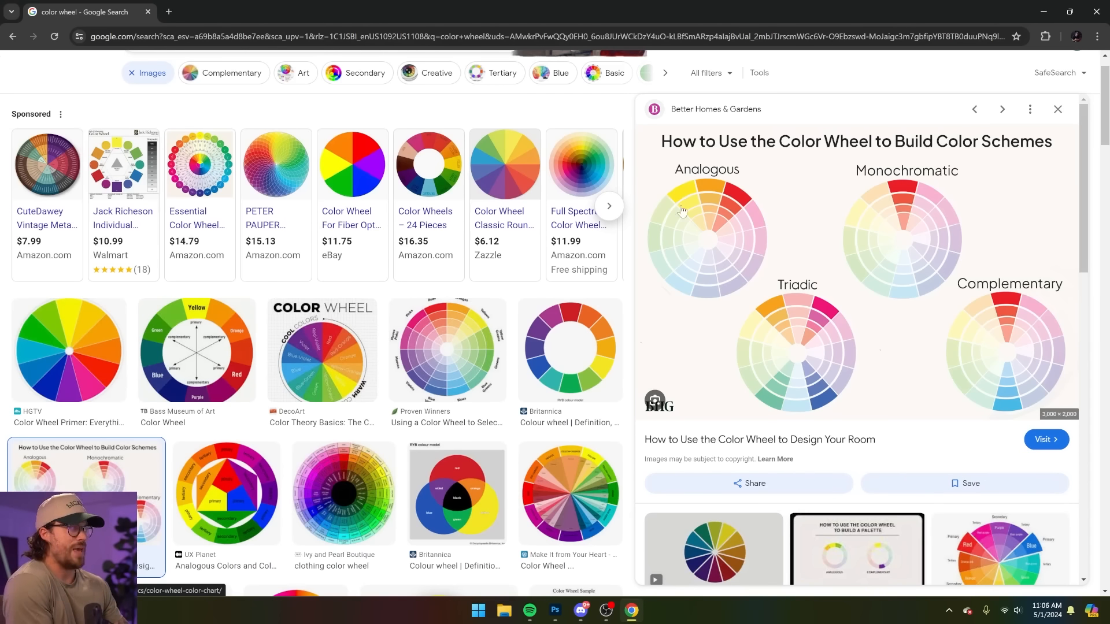
pyautogui.moveTo(730, 203)
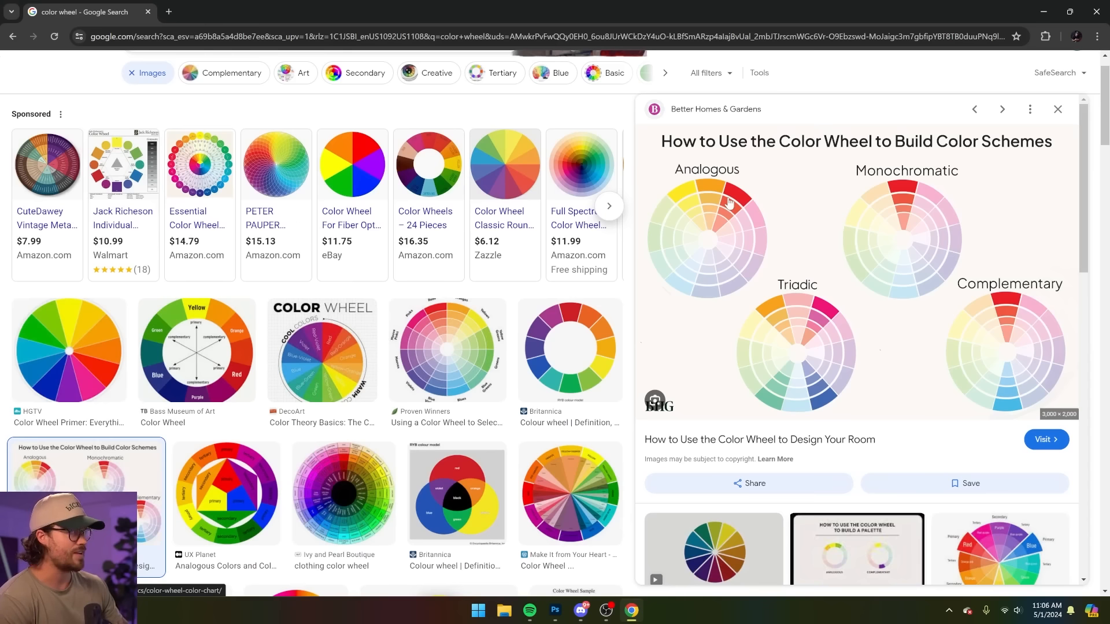
pyautogui.moveTo(987, 286)
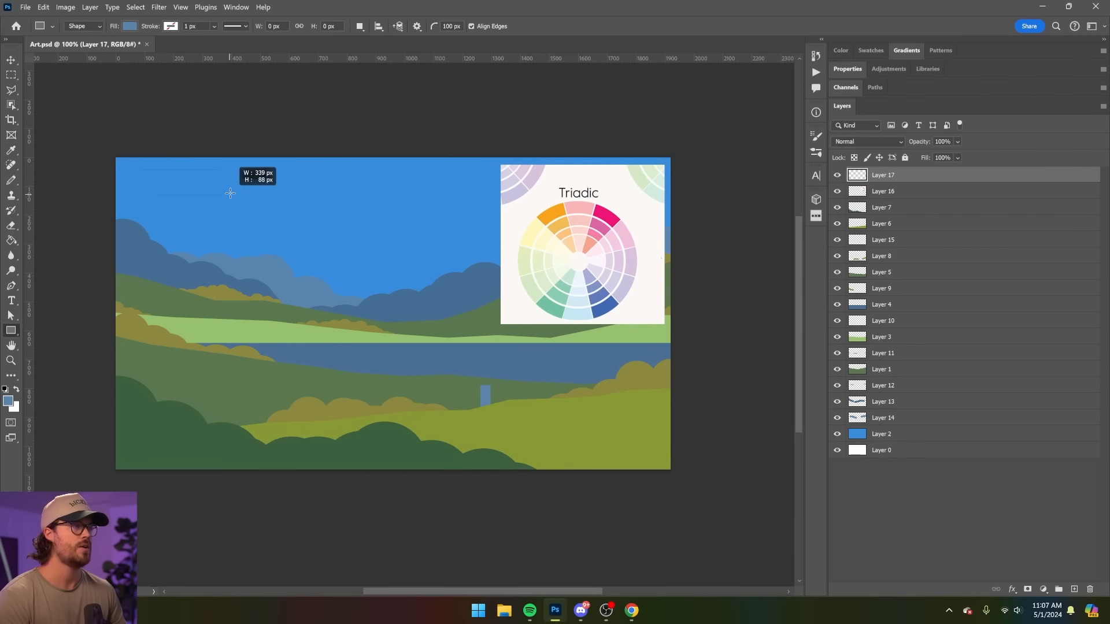
# - Draw a rounded bar near the top left of the sky with a clipped layer above it
pyautogui.moveTo(131, 170); pyautogui.dragTo(295, 196)
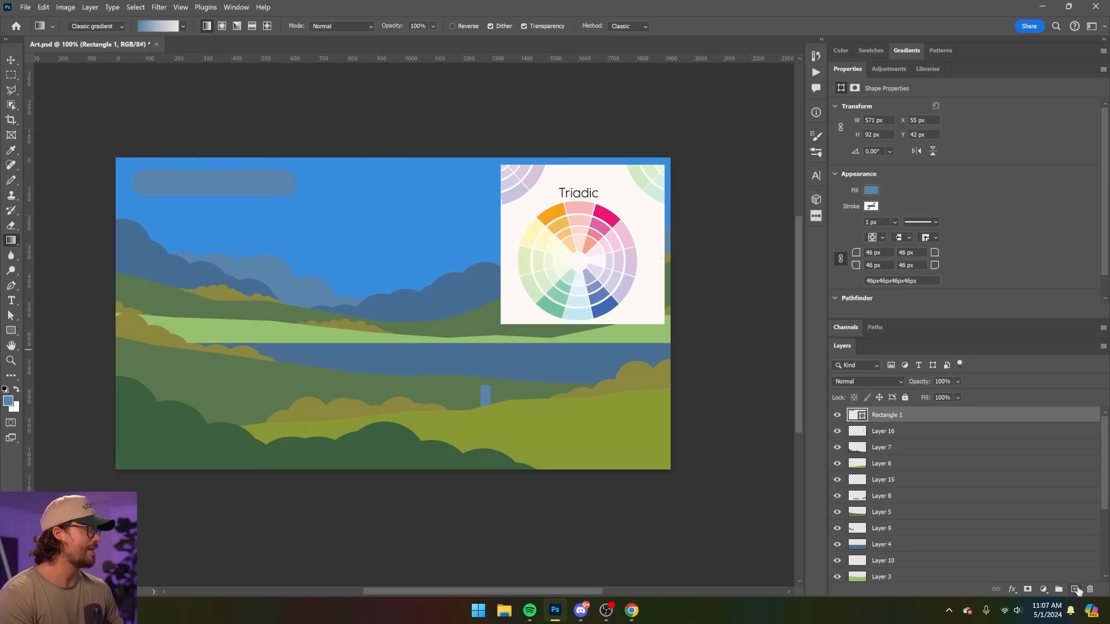
pyautogui.click(1074, 589)
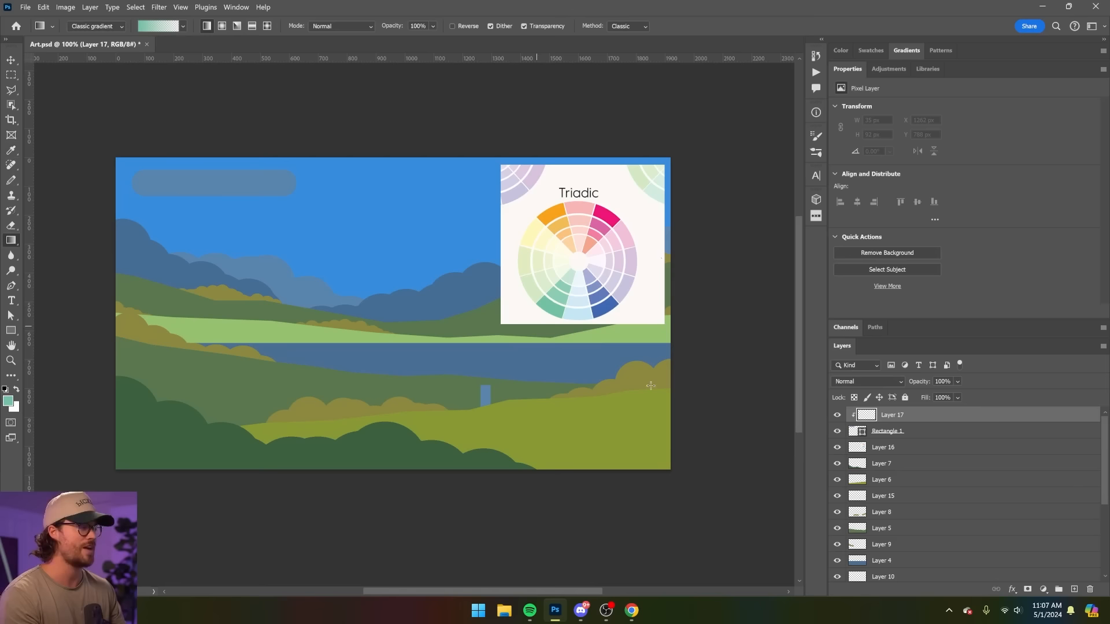
pyautogui.moveTo(900, 506)
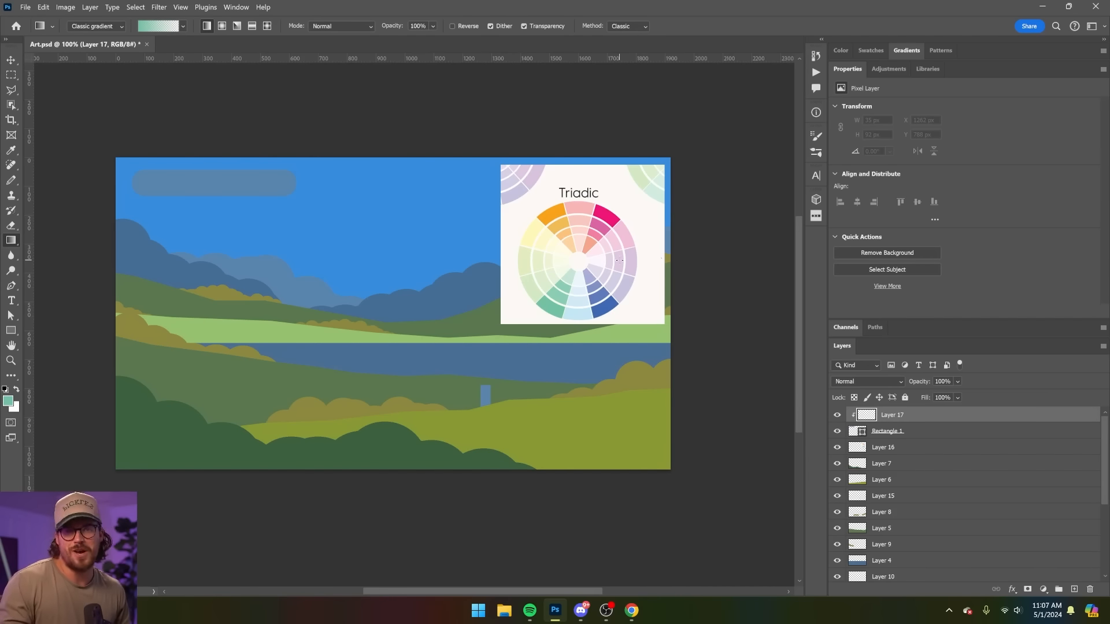
pyautogui.moveTo(102, 212)
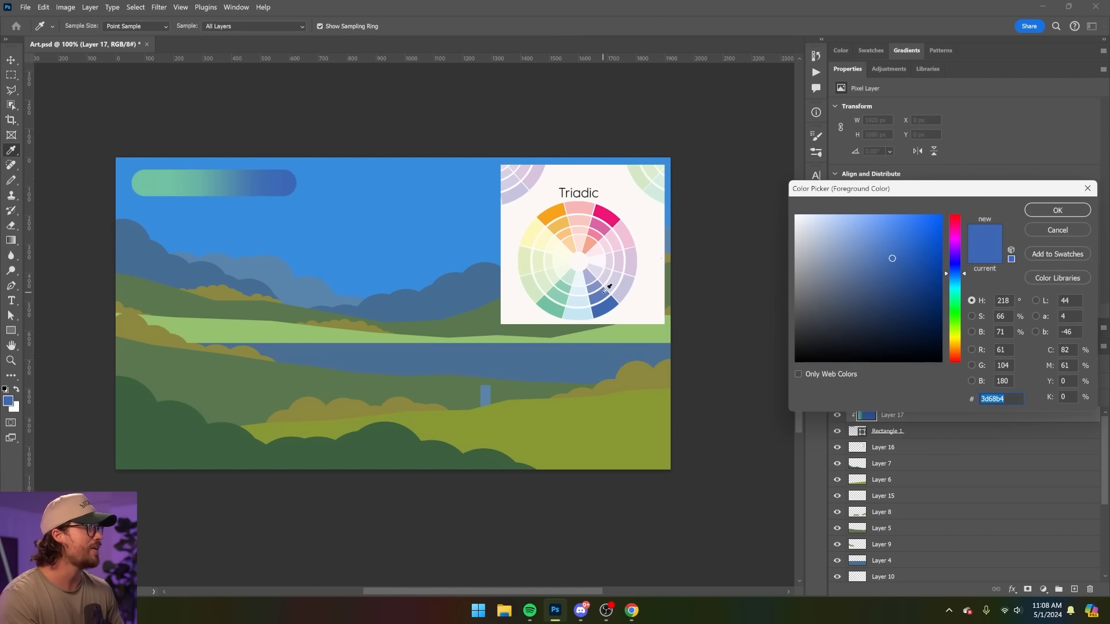
# - Fill the bar with a gradient from the wheel's green to a lighter blue
pyautogui.click(1056, 209)
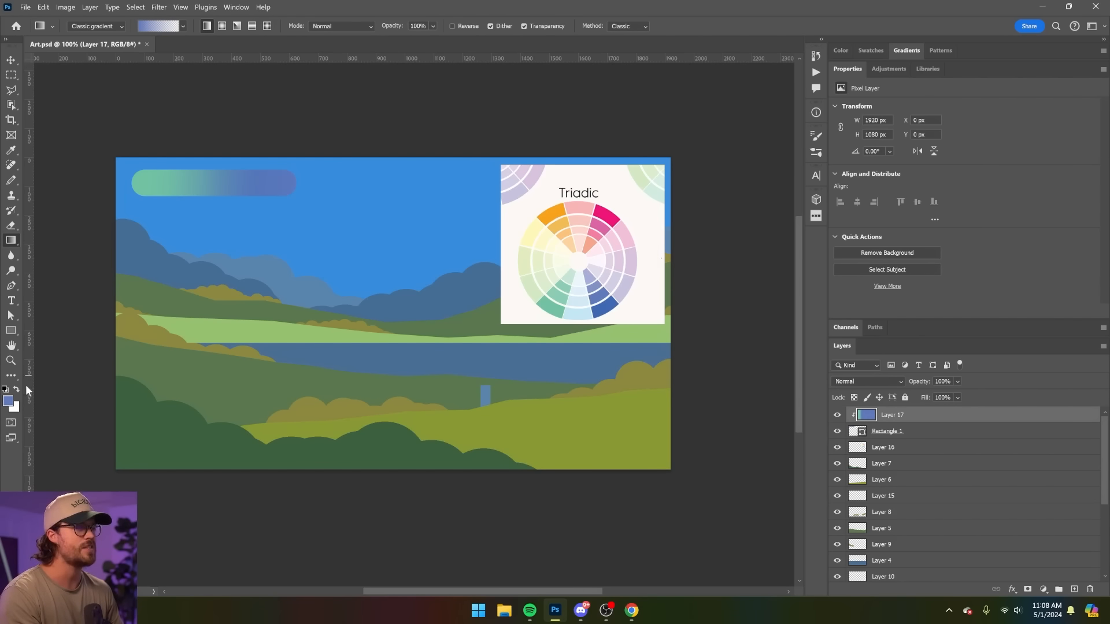
pyautogui.click(8, 399)
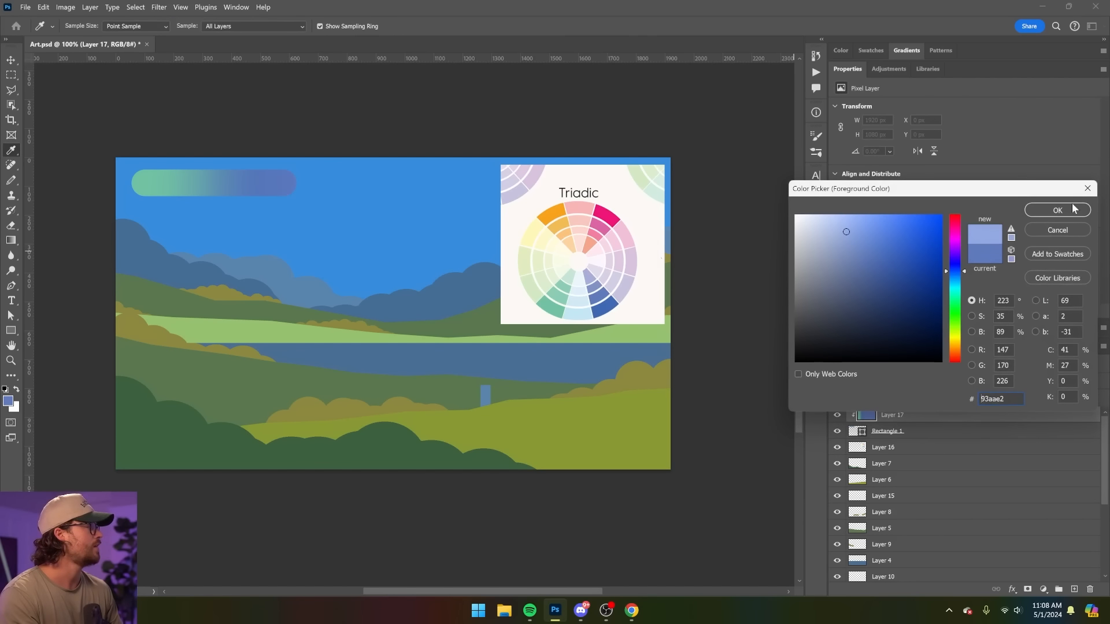
pyautogui.click(1057, 210)
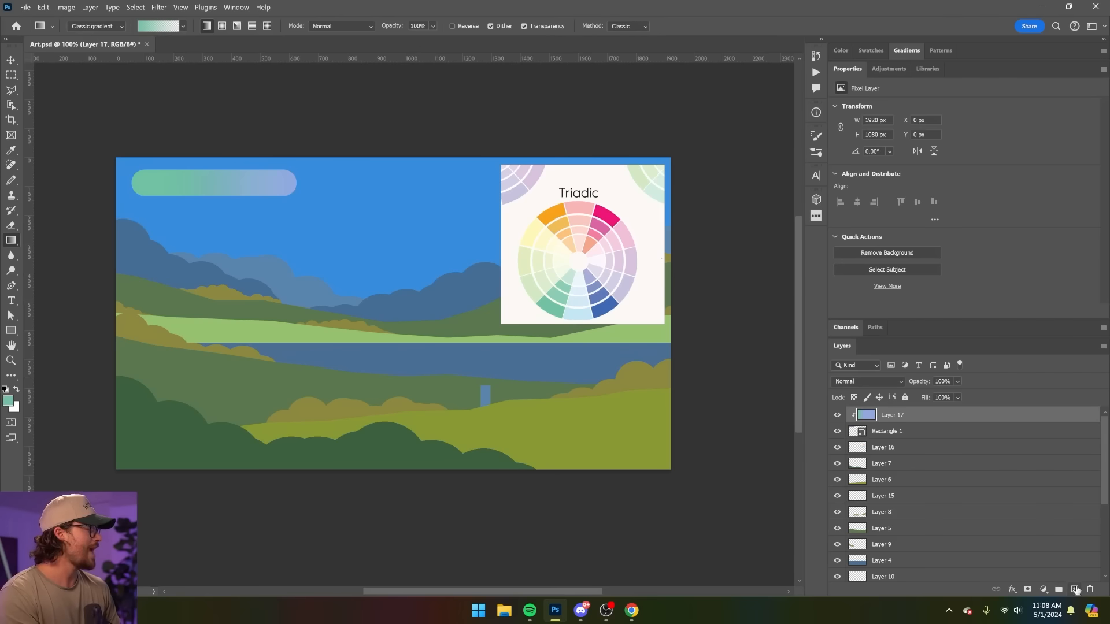
# - Lay low-opacity black shading over the bar, merge it and move it toward the top centre
pyautogui.click(1075, 588)
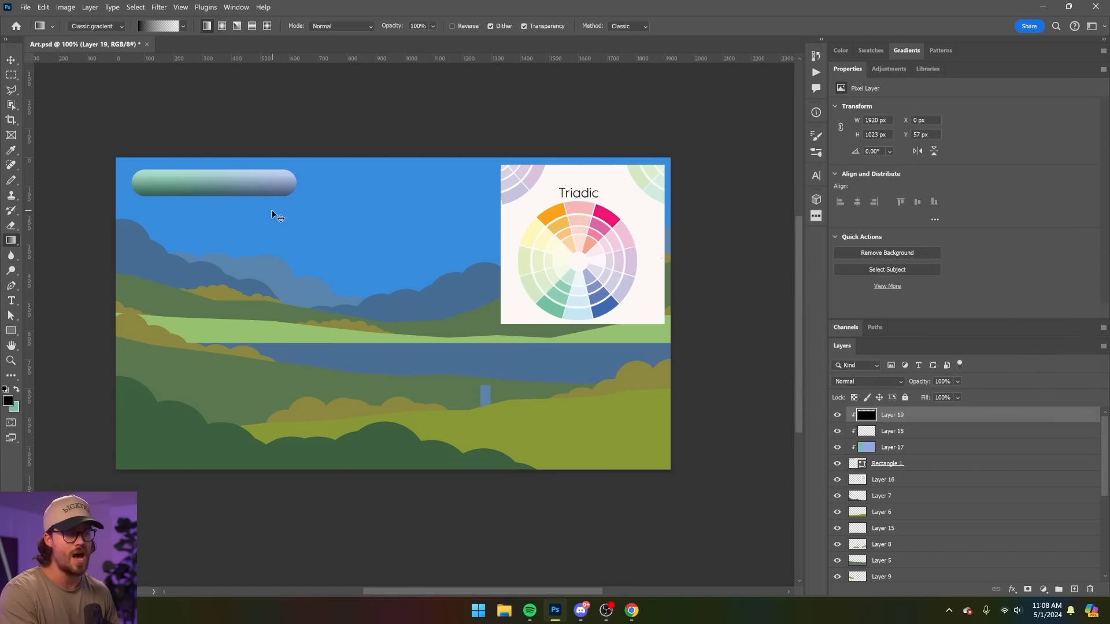
pyautogui.moveTo(984, 396); pyautogui.dragTo(964, 395)
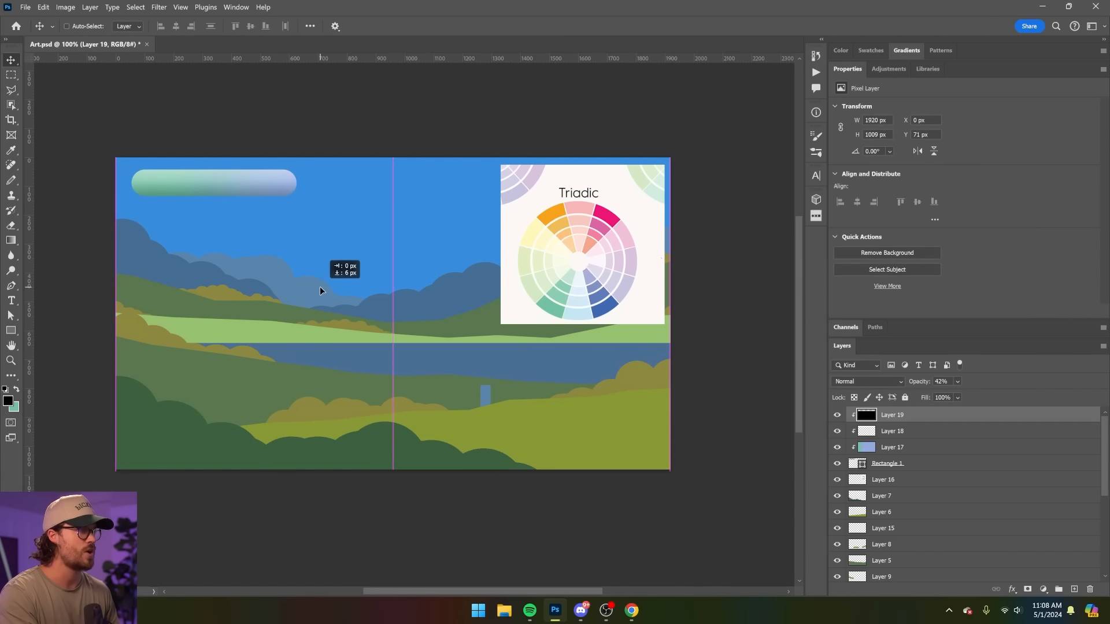
pyautogui.click(891, 446)
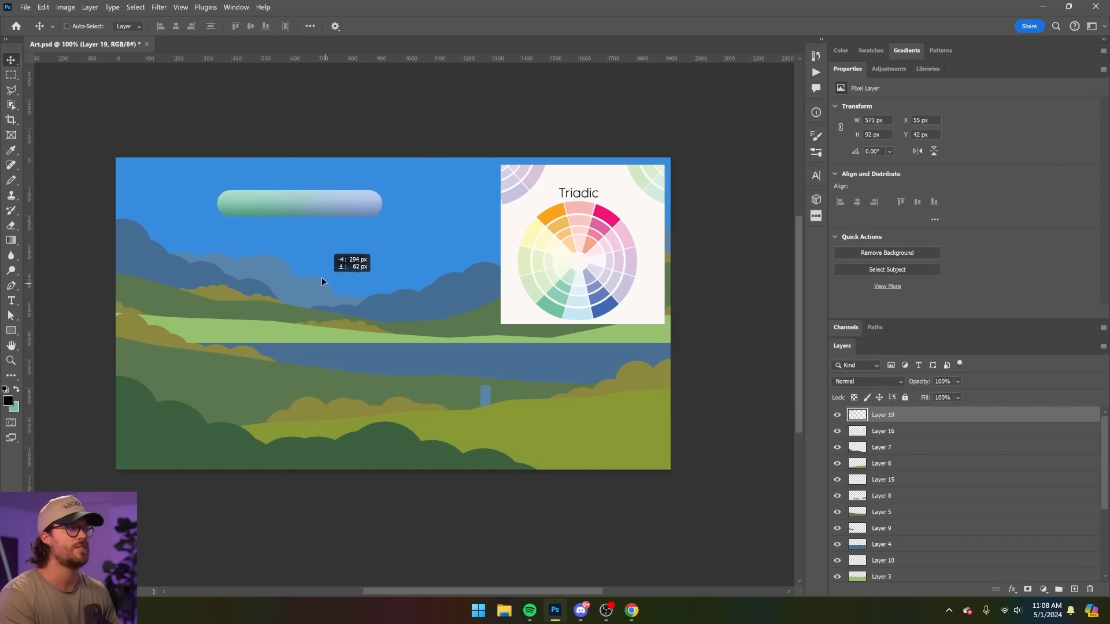
pyautogui.moveTo(298, 203); pyautogui.dragTo(214, 181)
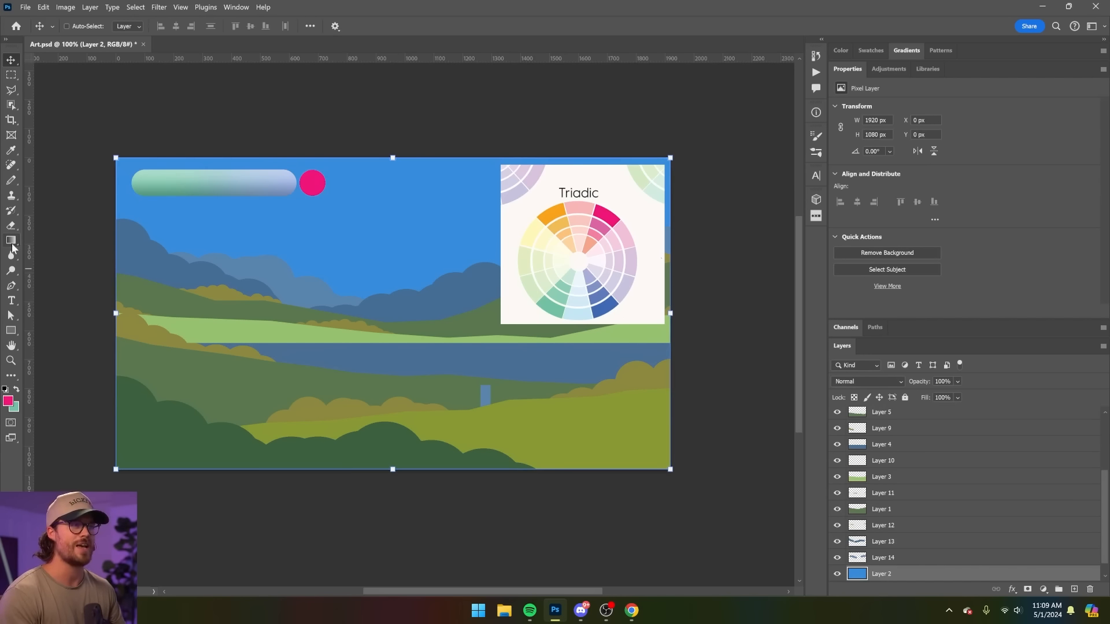
# - Fill the sky layer with pale lavender blue and select the two cloud layers
pyautogui.click(12, 241)
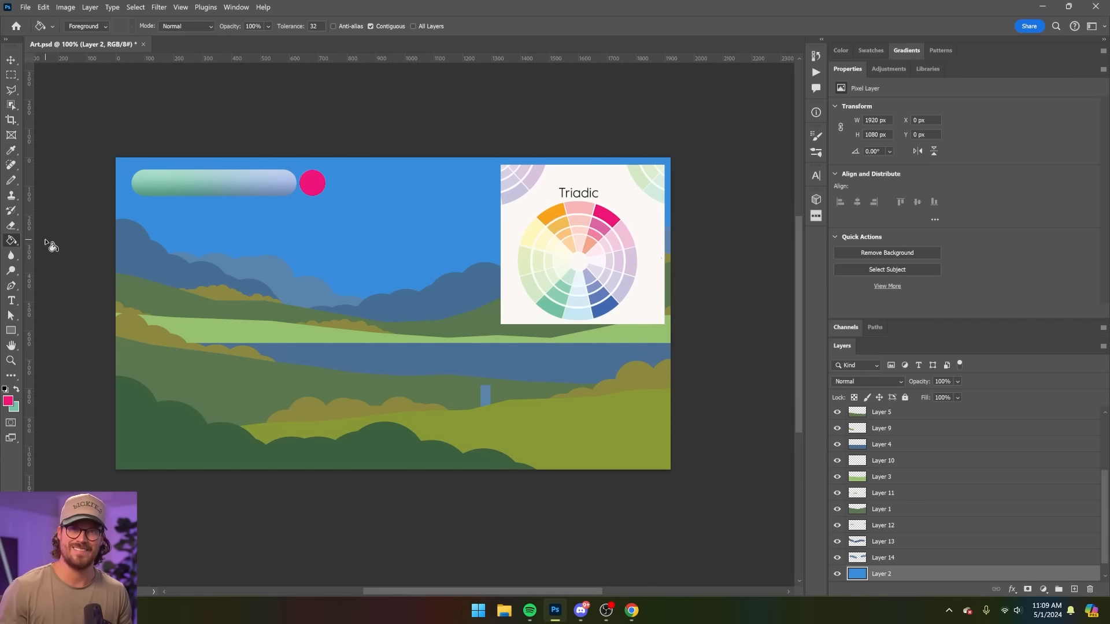
pyautogui.moveTo(153, 226)
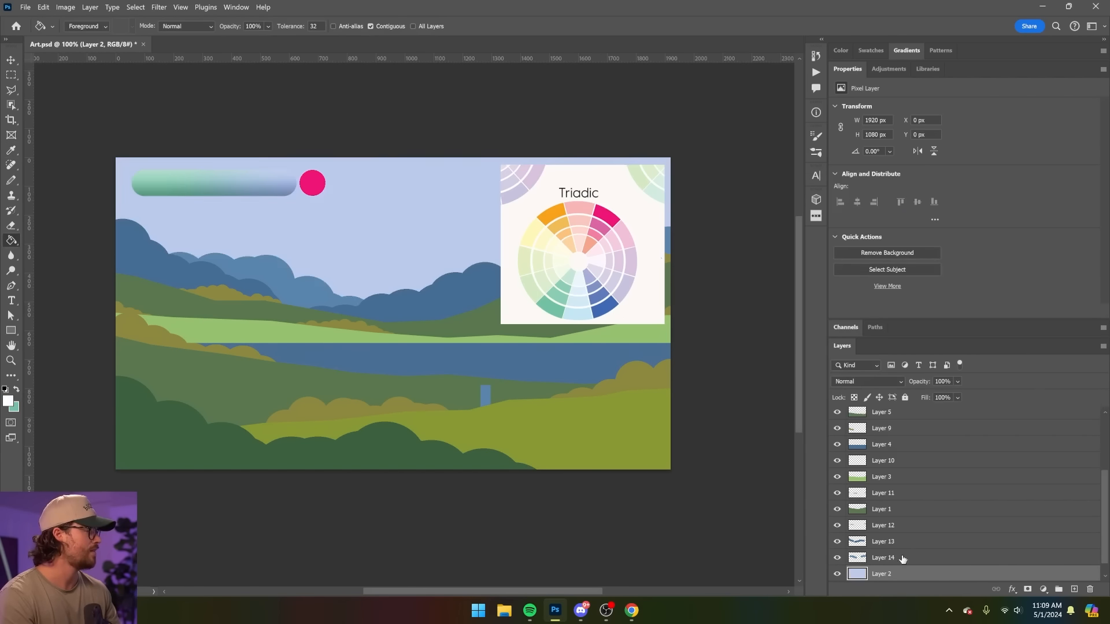
pyautogui.click(882, 557)
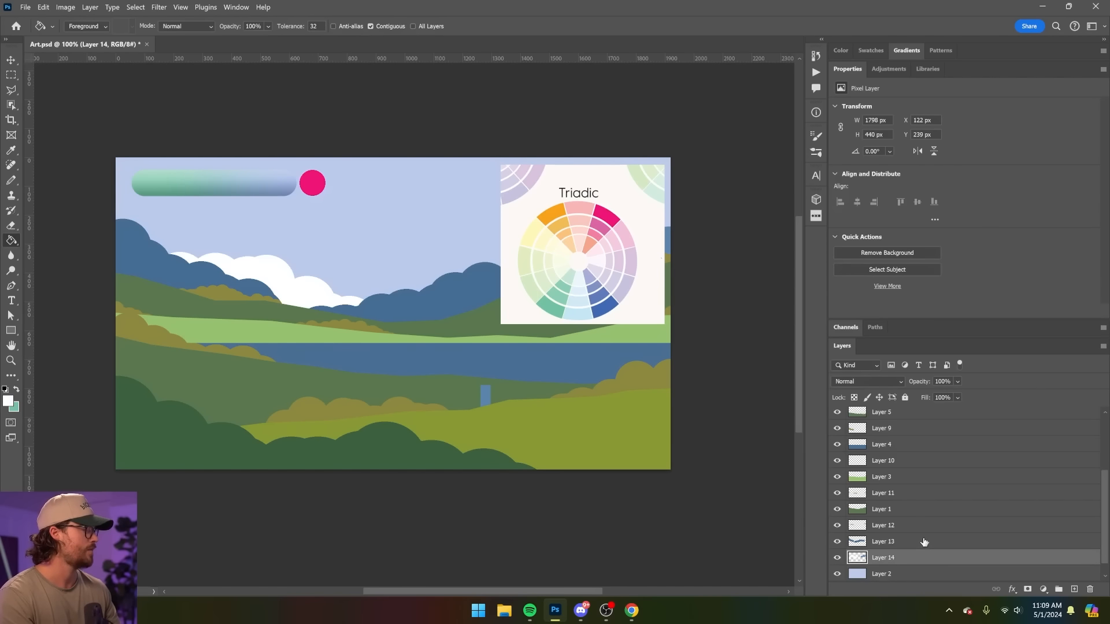
pyautogui.click(882, 541)
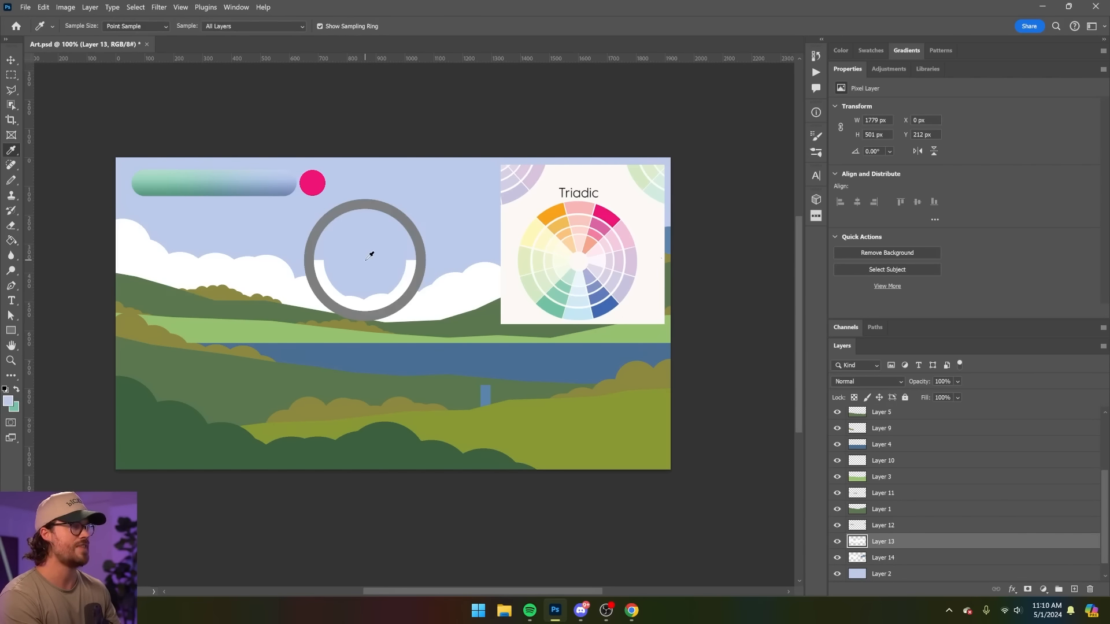
# - Fill the clouds with white and sampled pale blue, dismissing the no-layer warning
pyautogui.click(9, 399)
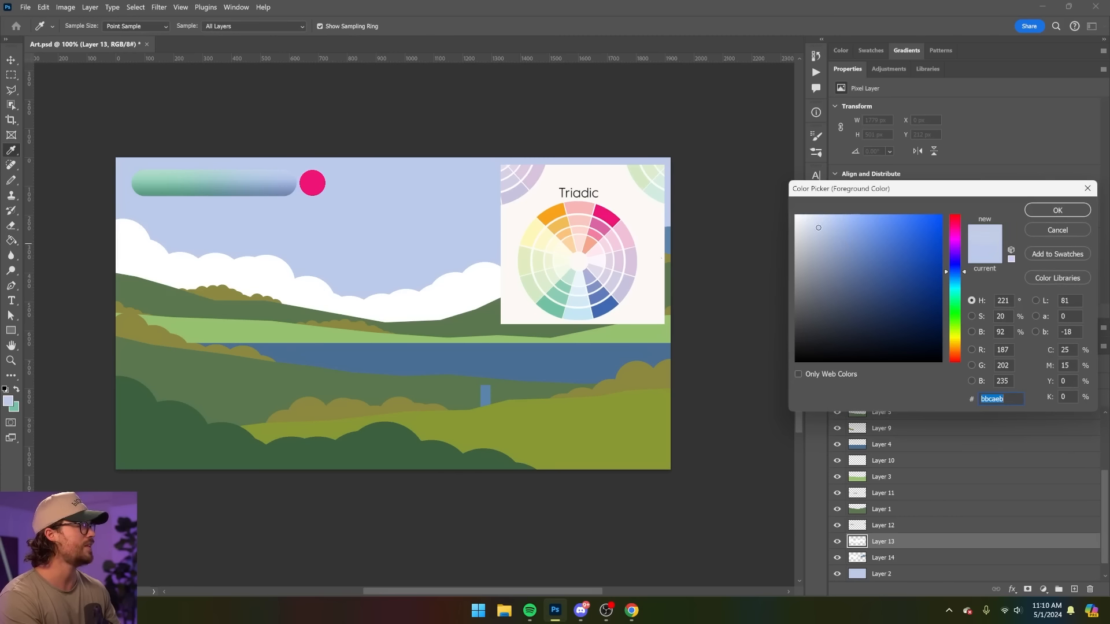
pyautogui.click(885, 256)
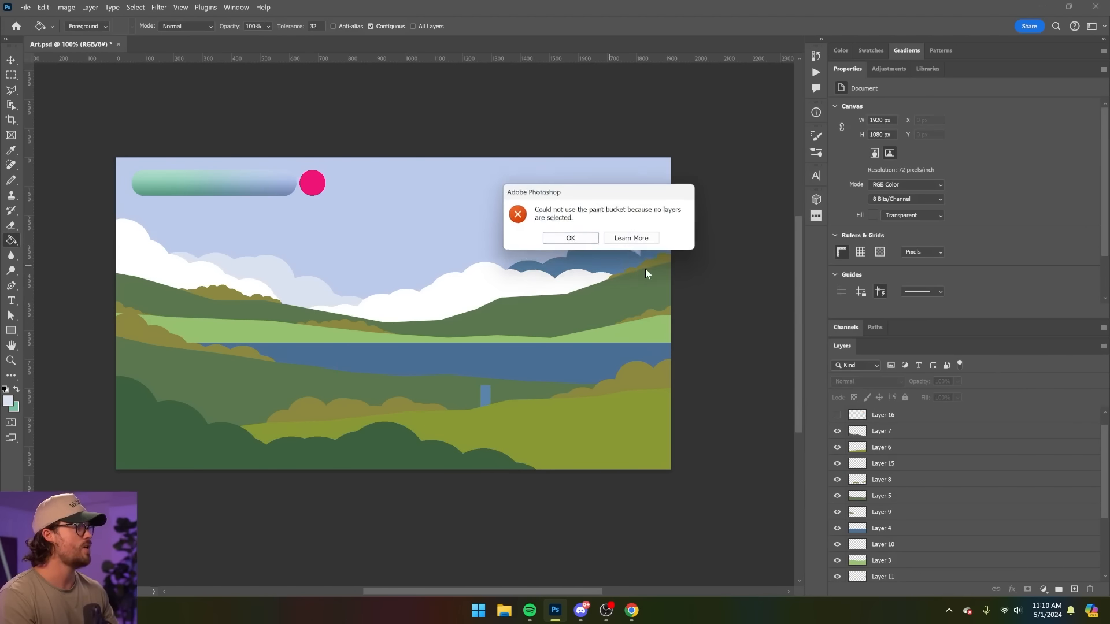
pyautogui.click(570, 237)
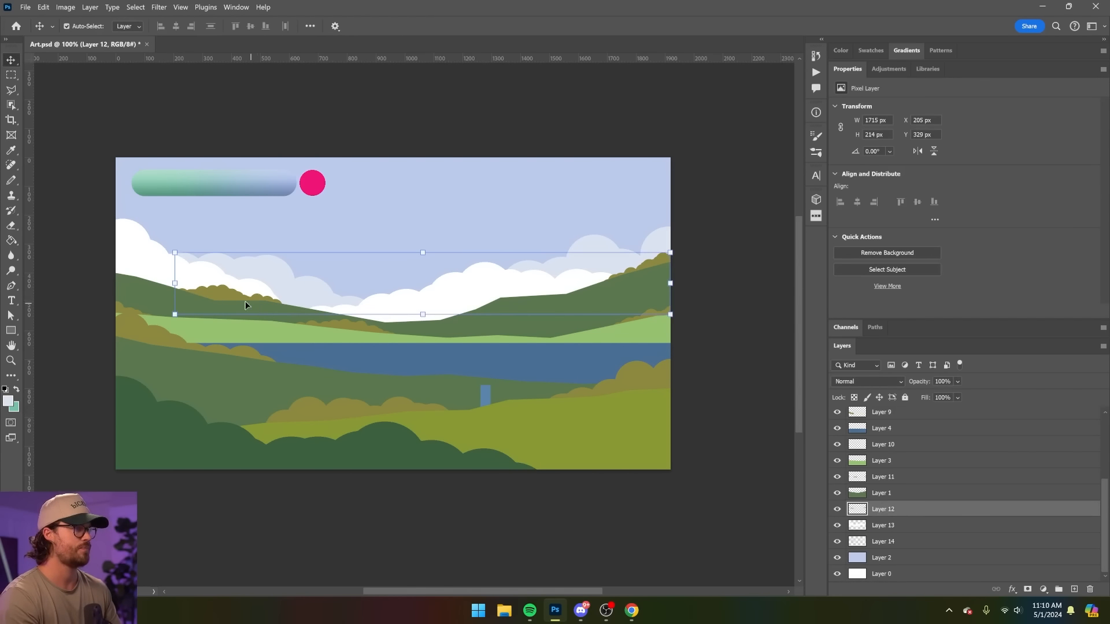
# - Fill the two farthest hill layers with a sampled misty blue-grey from the bar
pyautogui.click(11, 240)
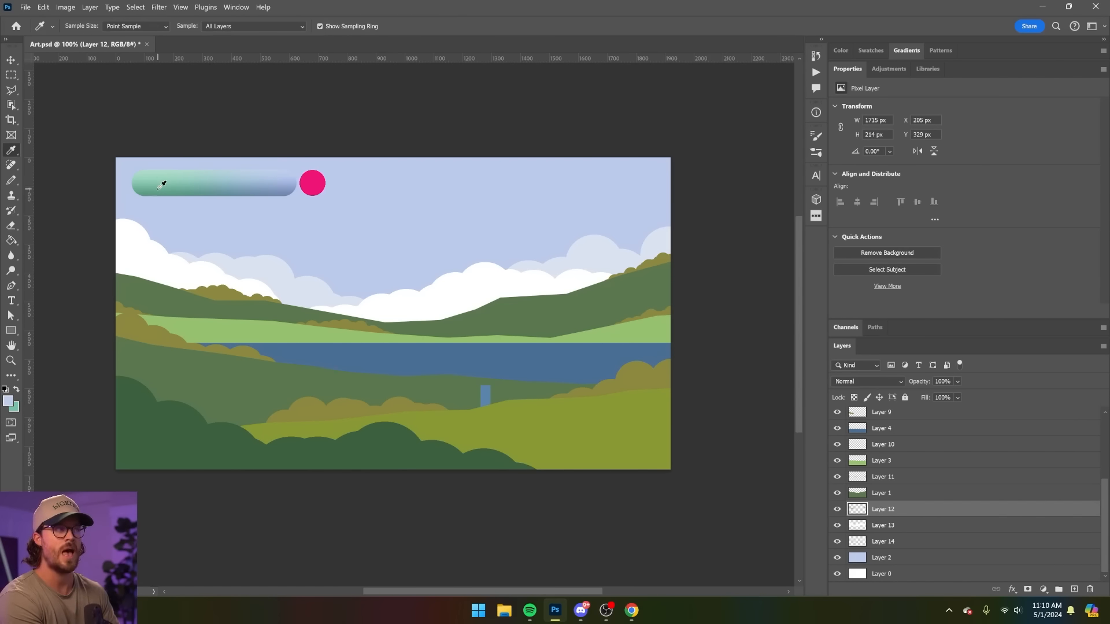
pyautogui.moveTo(227, 178)
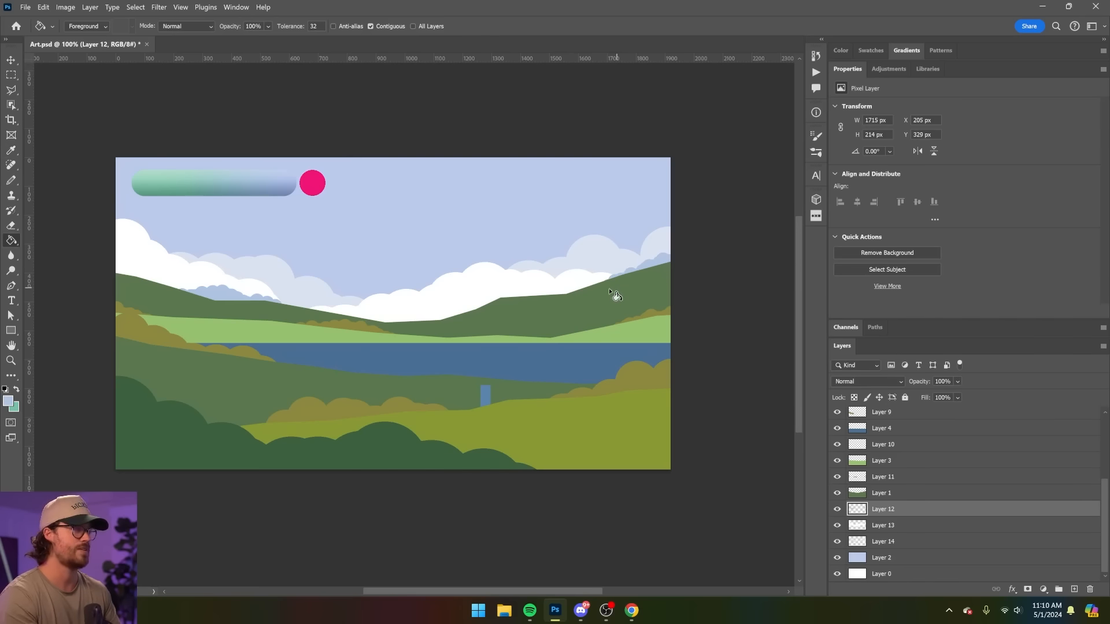
pyautogui.click(882, 493)
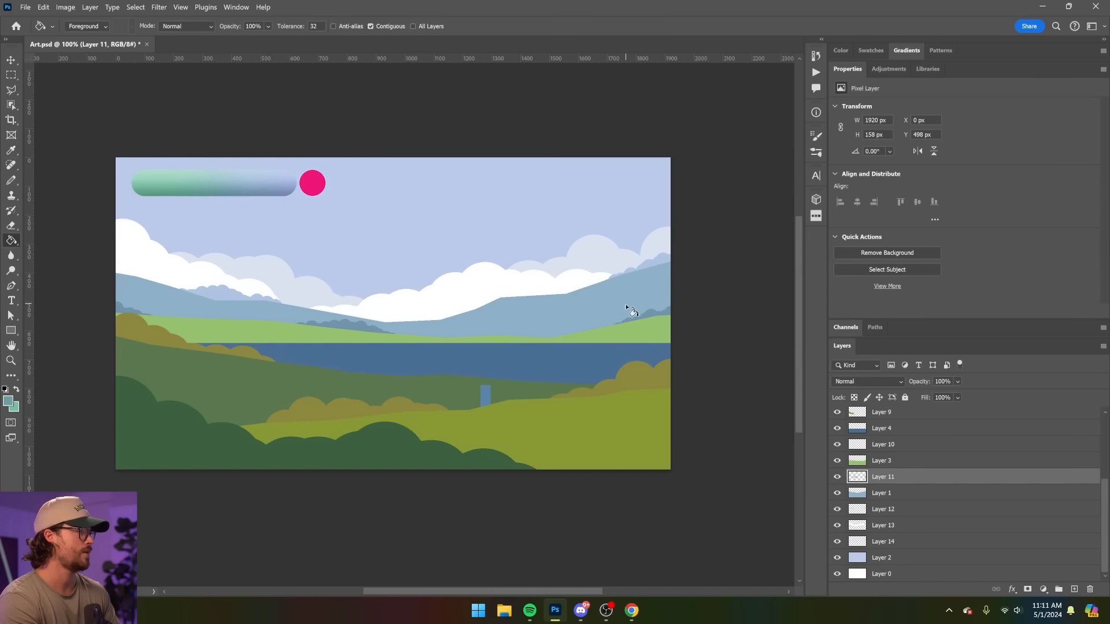
# - Recolour the next hill band and left foreground hillside with greens from the bar
pyautogui.click(882, 460)
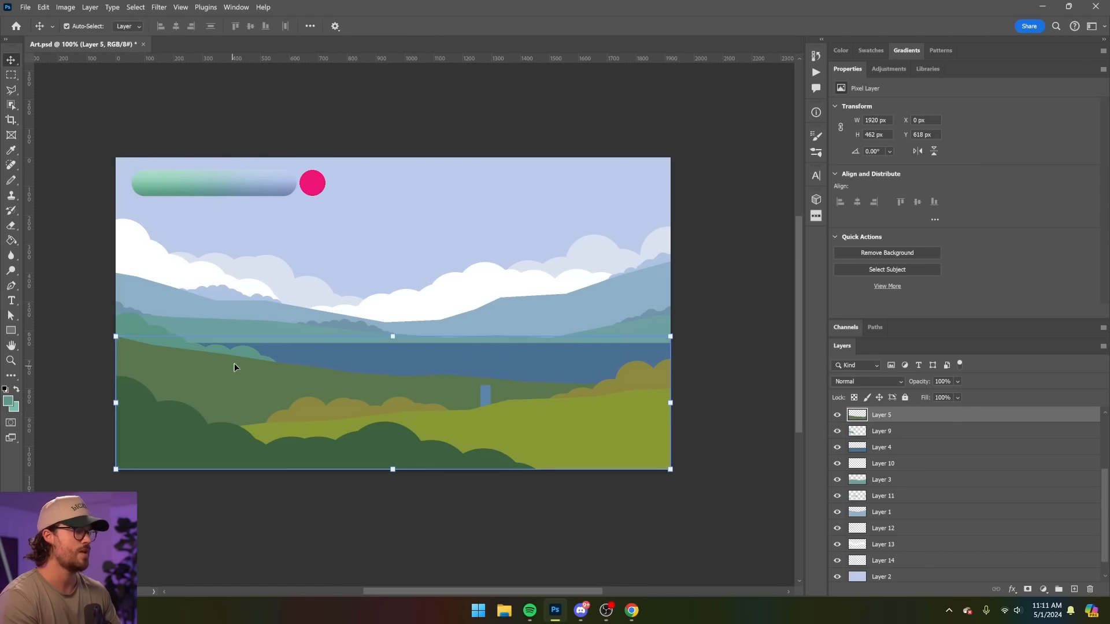
pyautogui.click(11, 150)
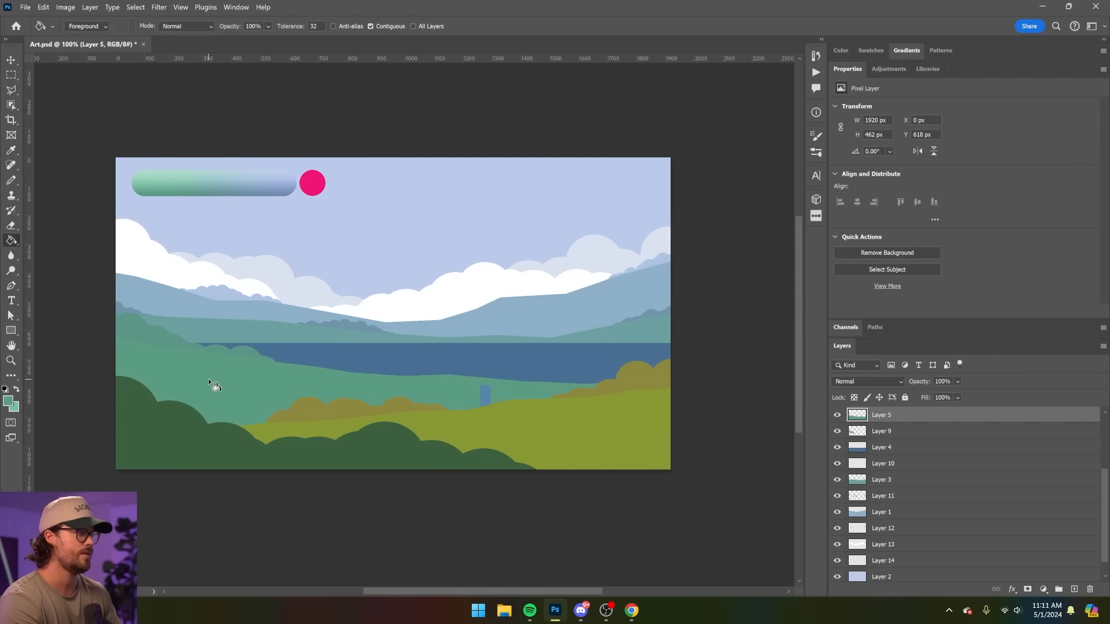
pyautogui.moveTo(487, 390)
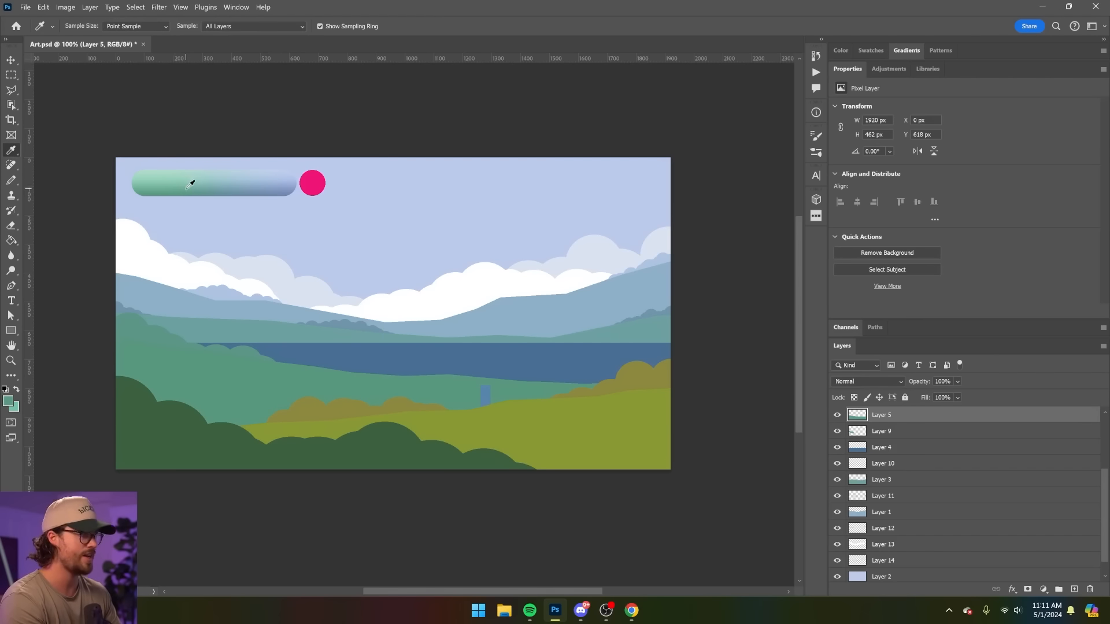
pyautogui.click(11, 239)
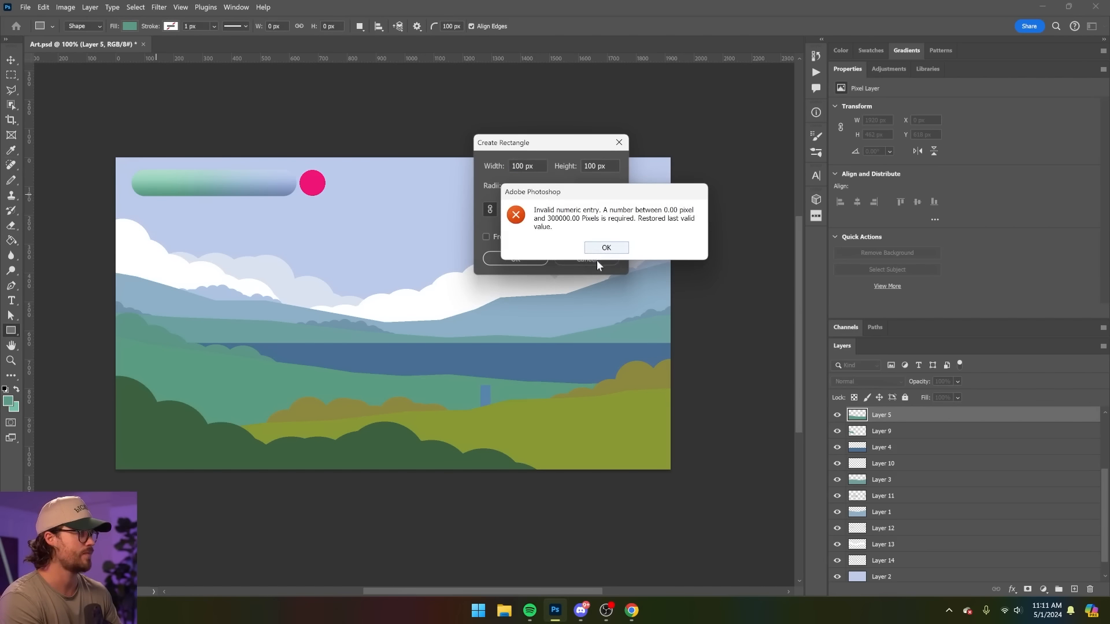
pyautogui.click(605, 248)
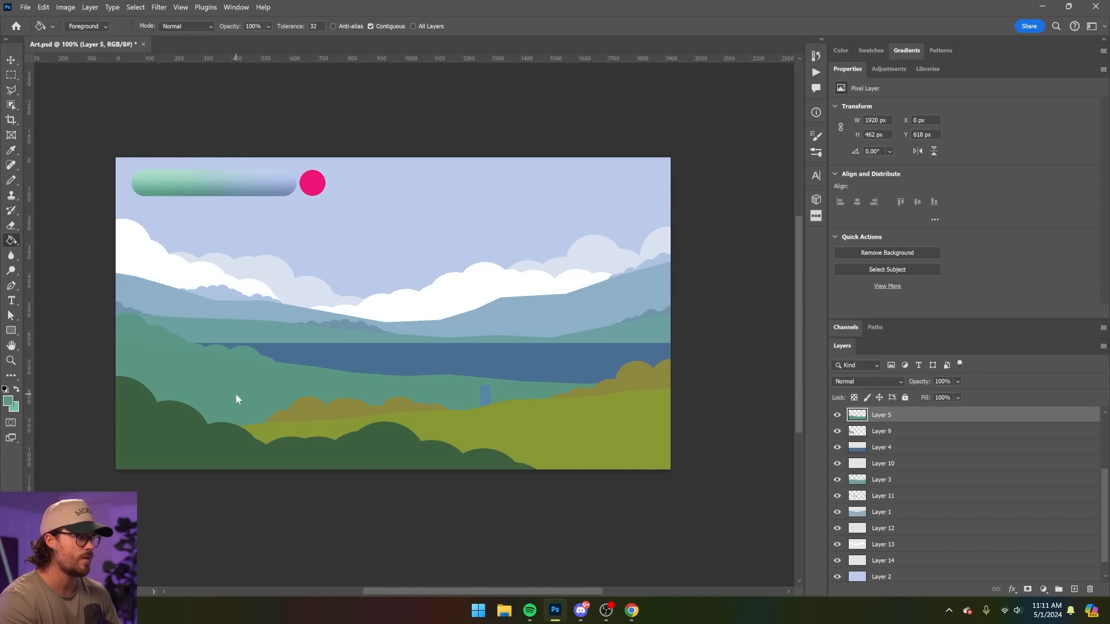
pyautogui.moveTo(609, 389)
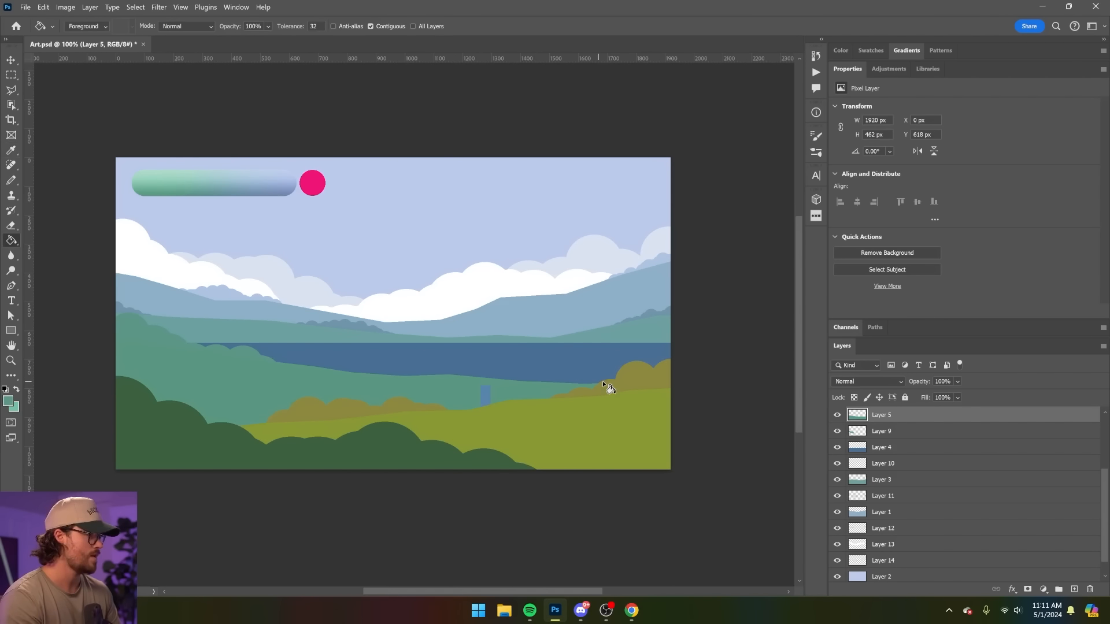
# - Fill the far-shore bushes mid green and the foreground trees a deep dark green
pyautogui.click(7, 397)
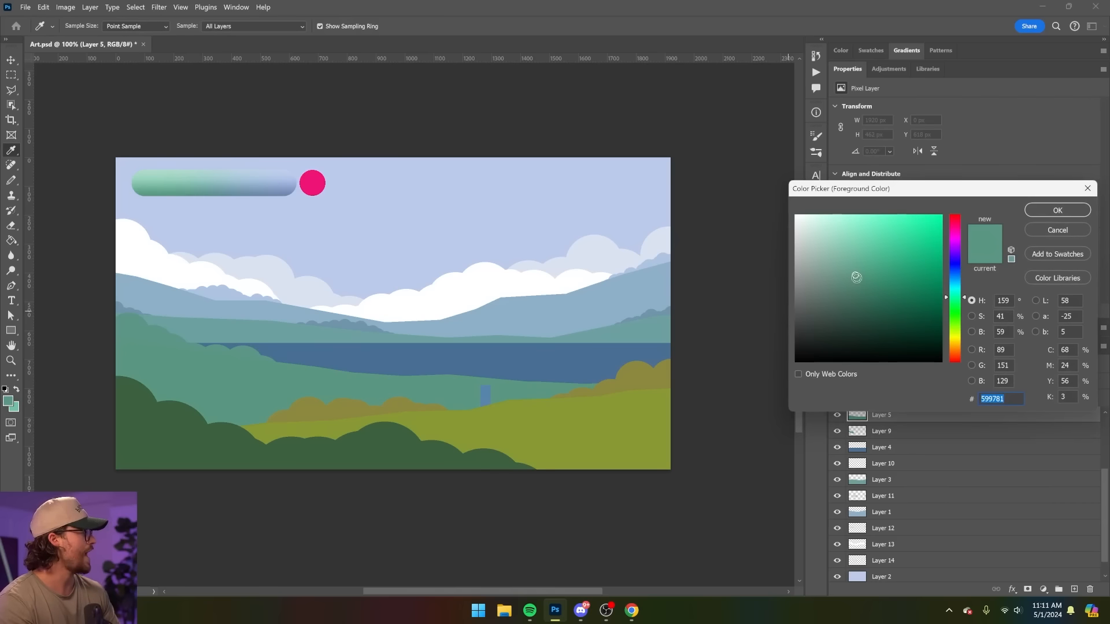
pyautogui.click(1056, 211)
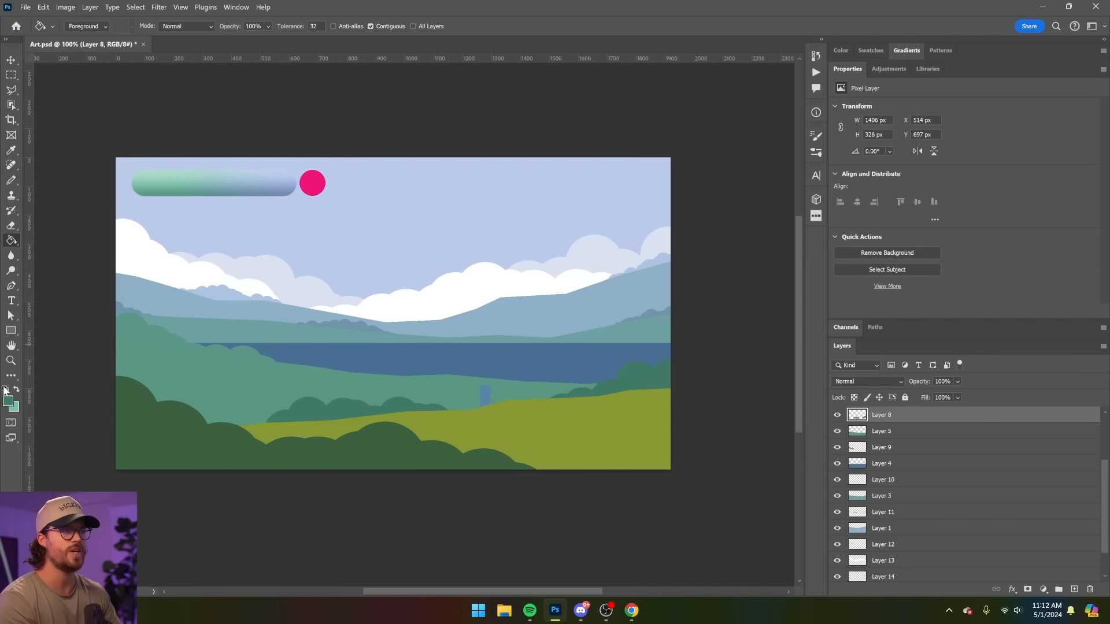
pyautogui.click(8, 397)
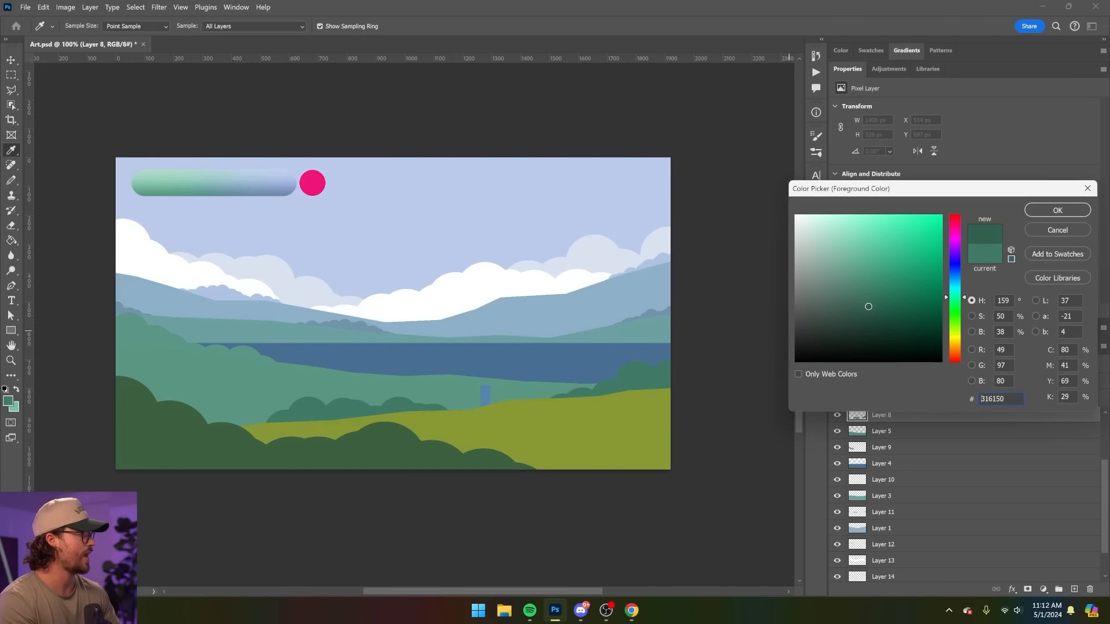
pyautogui.click(1056, 209)
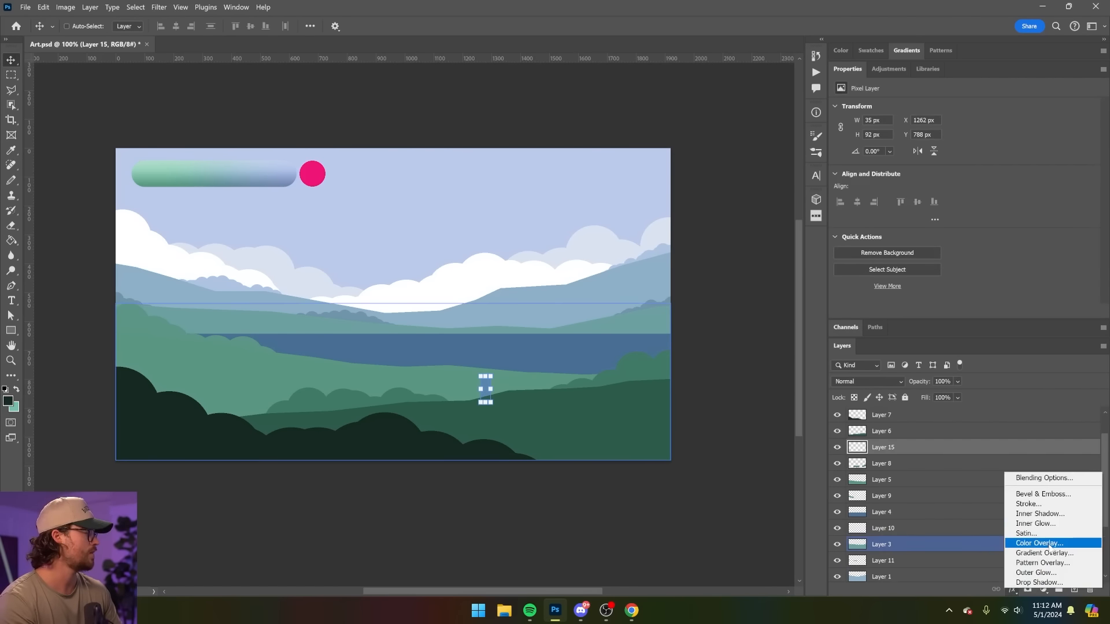
# - Give the tower a pink Color Overlay sampled from the palette circle
pyautogui.click(1039, 543)
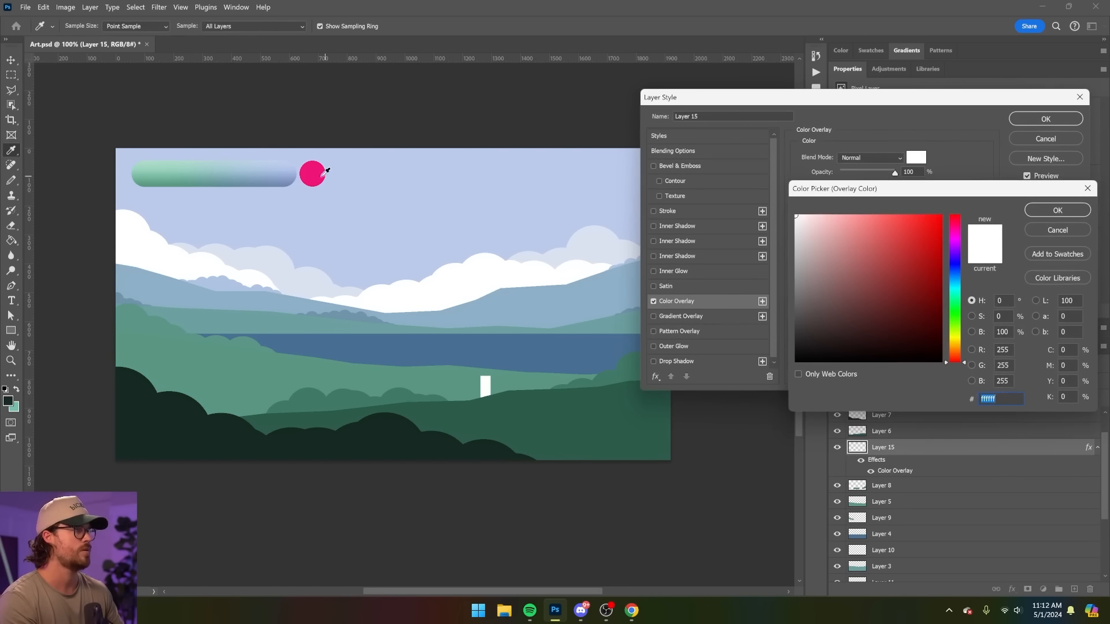
pyautogui.click(1046, 137)
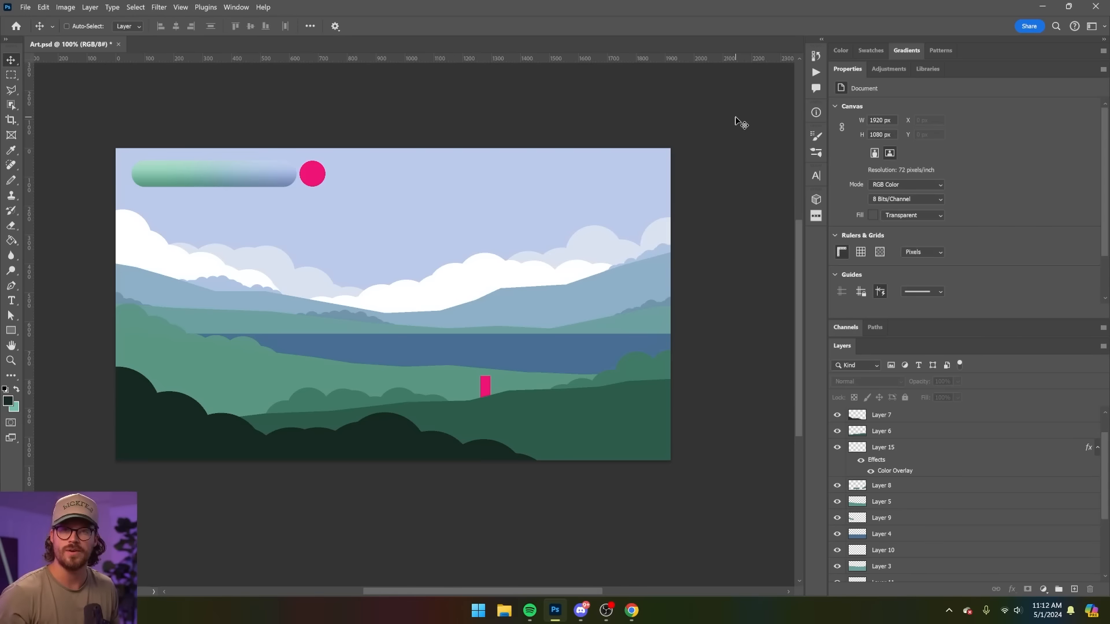
pyautogui.moveTo(715, 153)
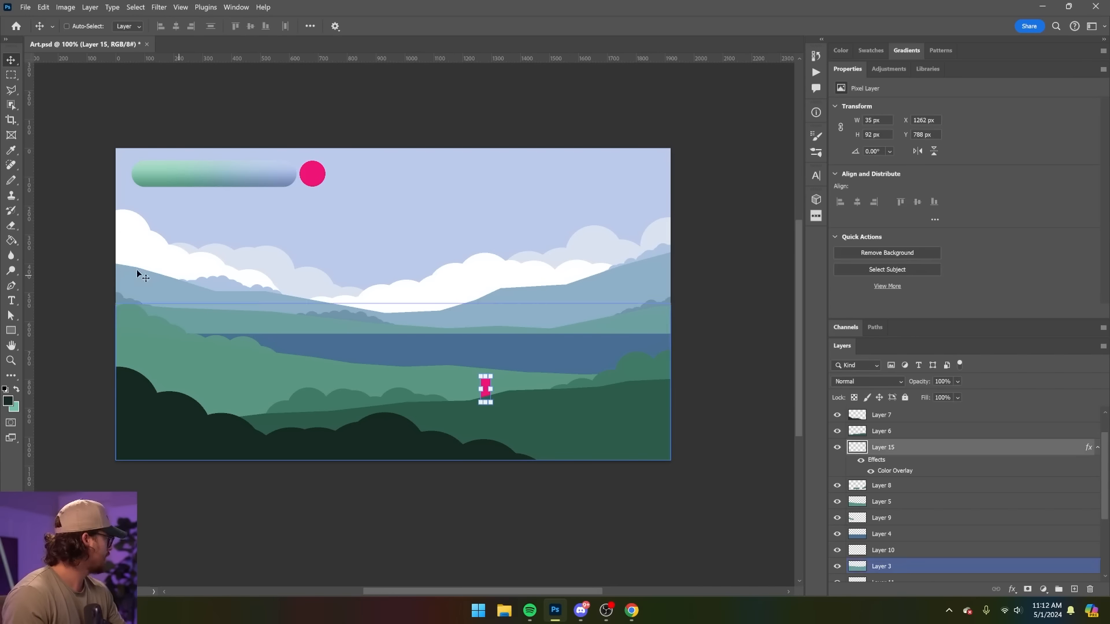
pyautogui.click(11, 182)
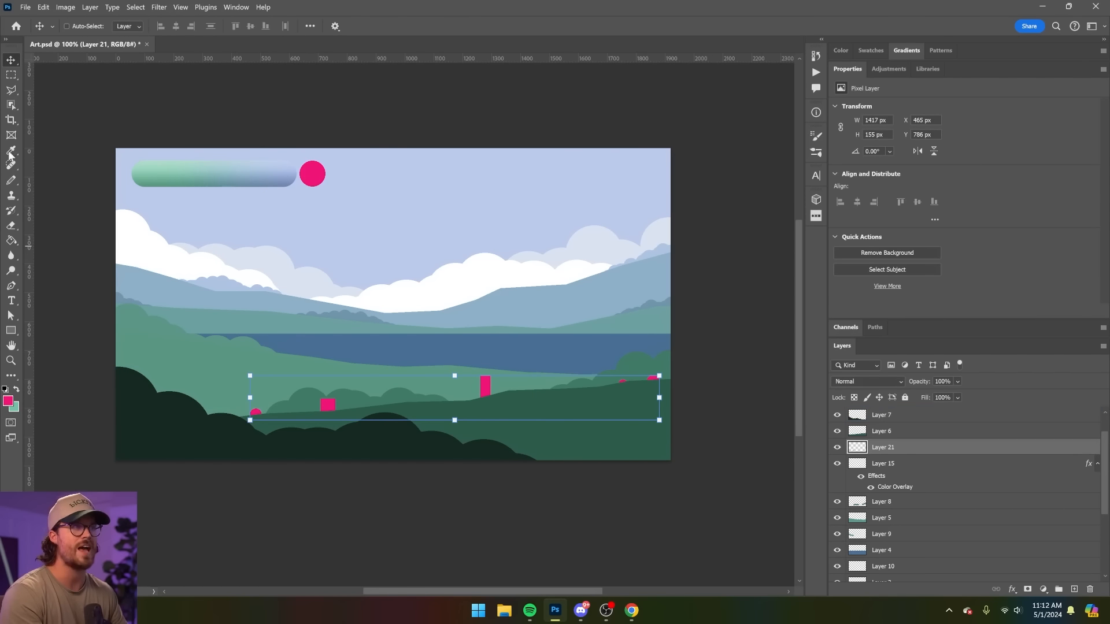
# - Scatter pink interactable blocks and a tall post across the hills on new layers
pyautogui.click(11, 75)
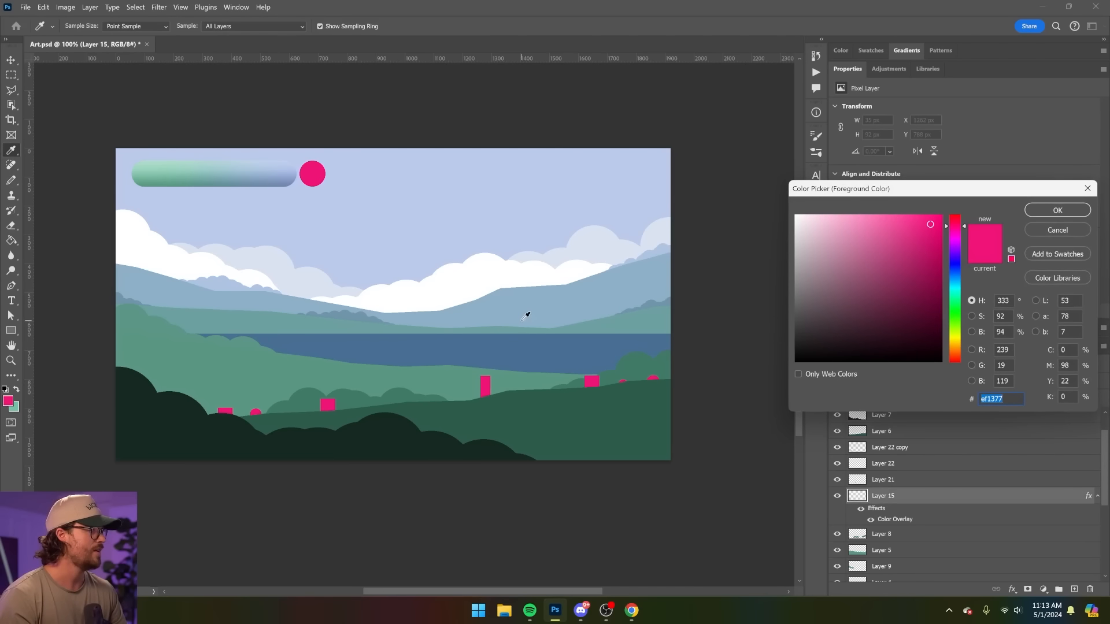
pyautogui.click(1056, 210)
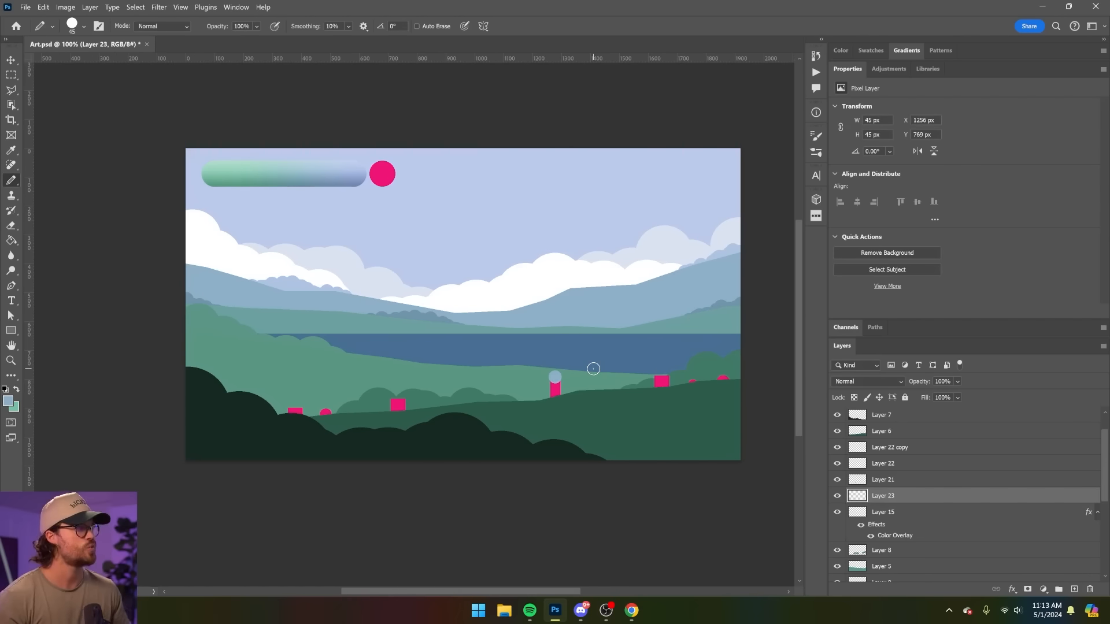
pyautogui.click(12, 60)
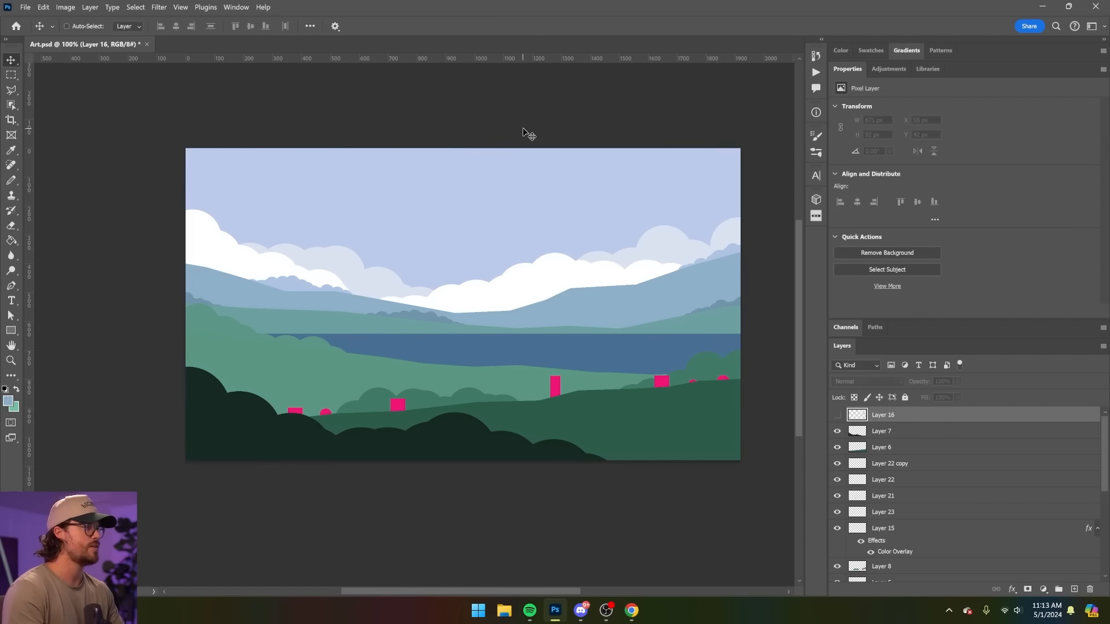
pyautogui.click(882, 573)
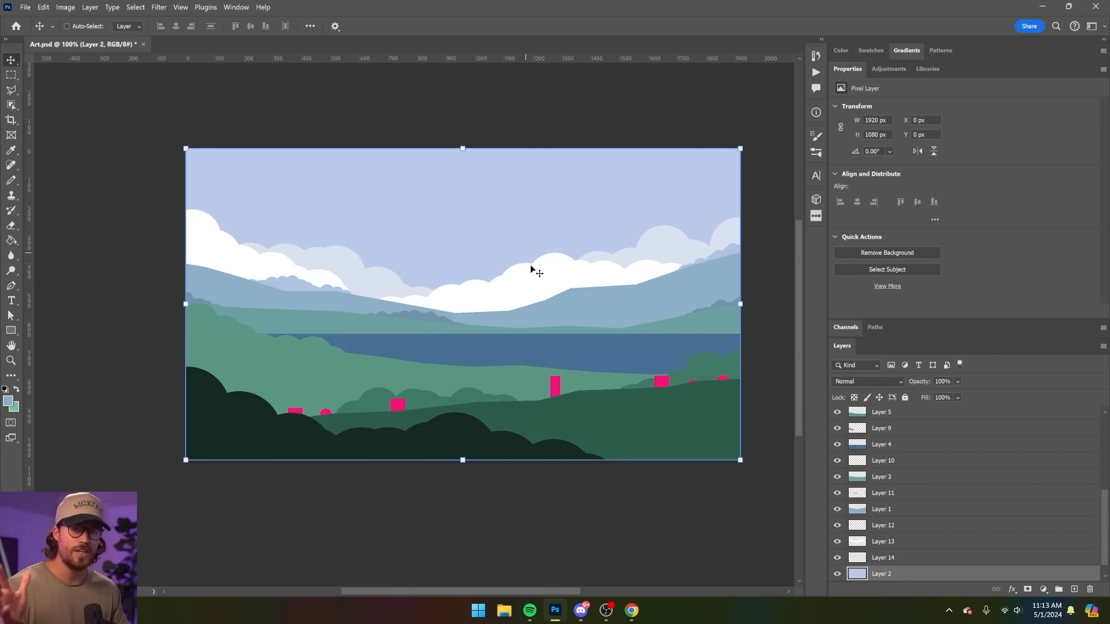
# - Add a clipped layer above the sky and set a pale blue fill colour
pyautogui.click(1074, 588)
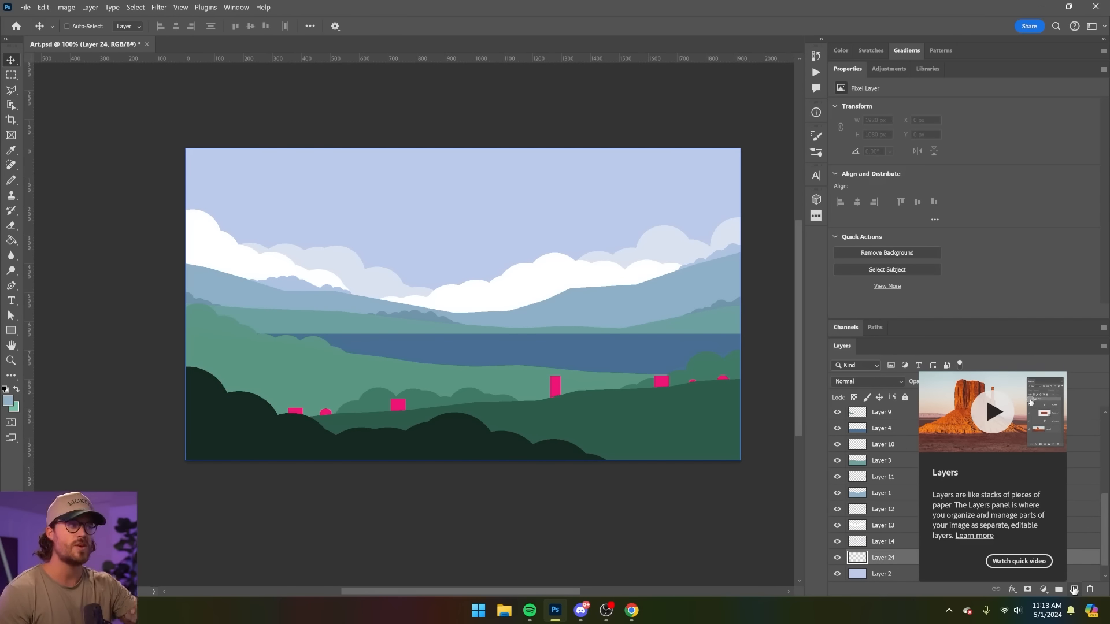
pyautogui.click(12, 240)
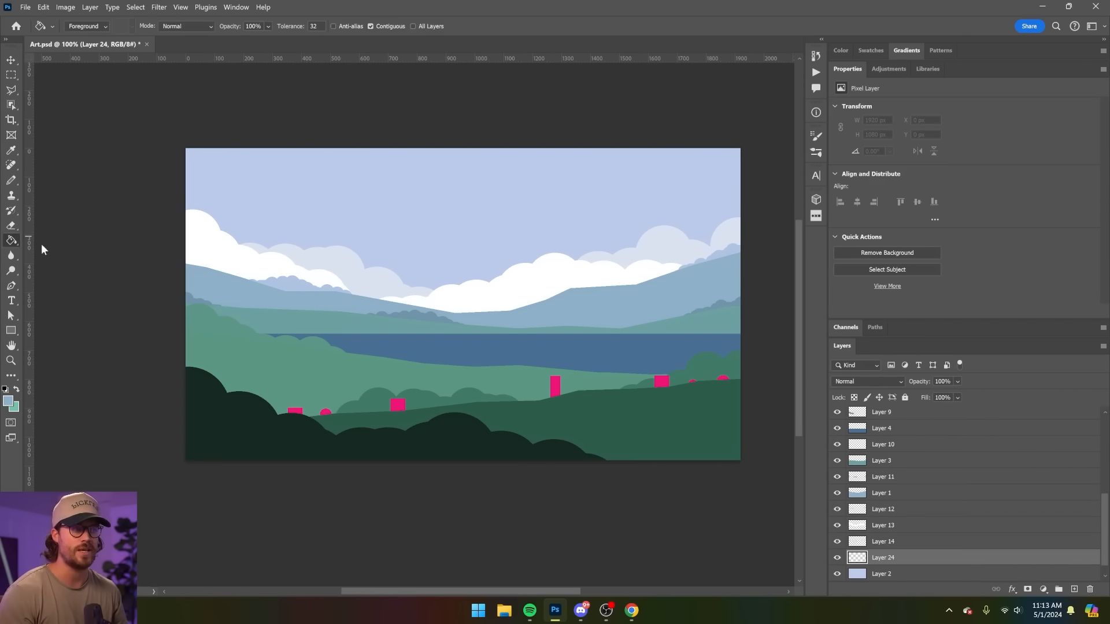
pyautogui.click(10, 399)
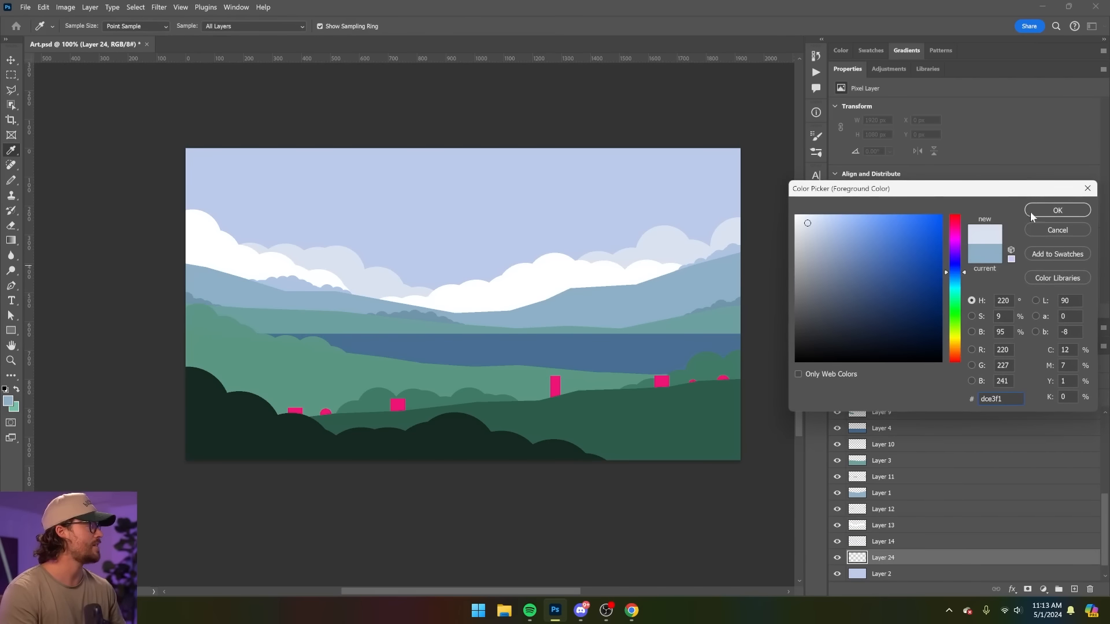
pyautogui.click(1055, 211)
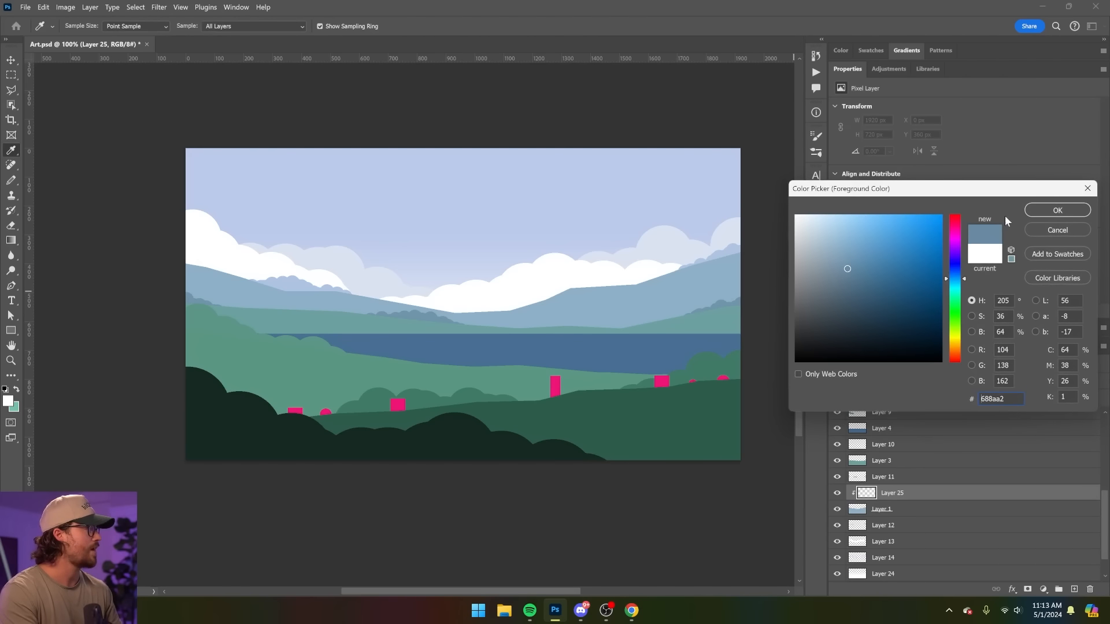
# - Drag blue-grey to white fog gradients over the bases of the hill bands
pyautogui.click(1056, 209)
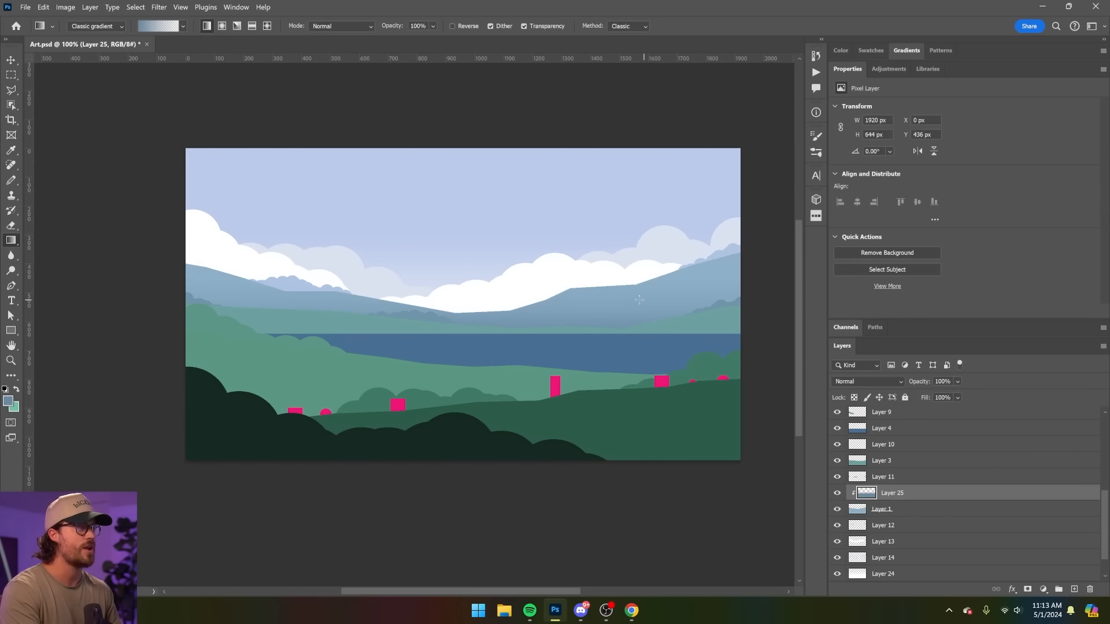
pyautogui.click(6, 397)
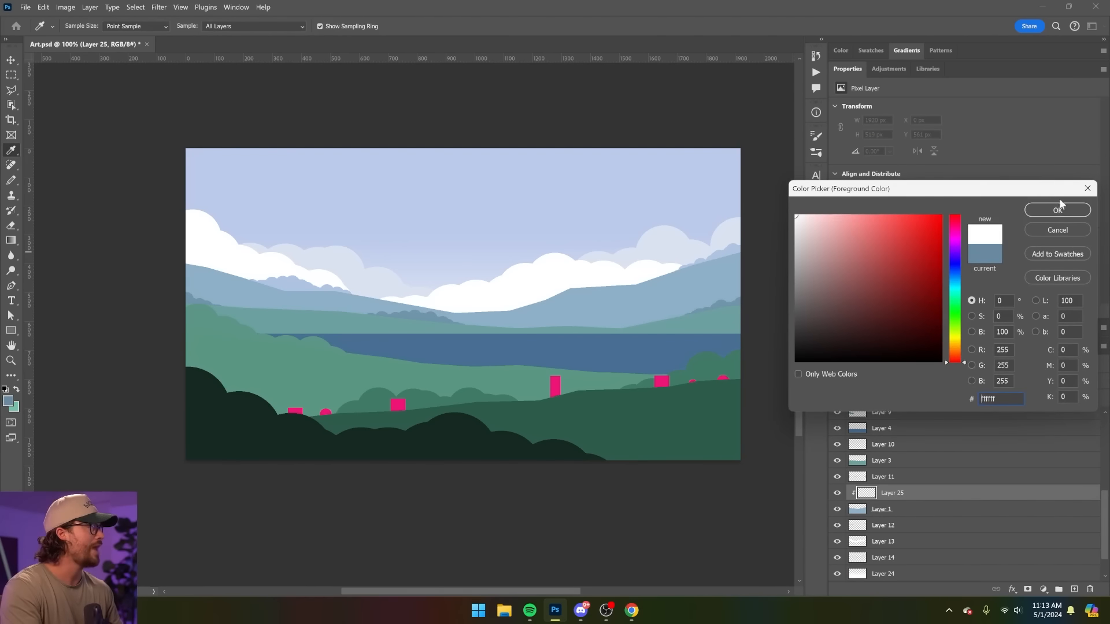
pyautogui.click(1056, 209)
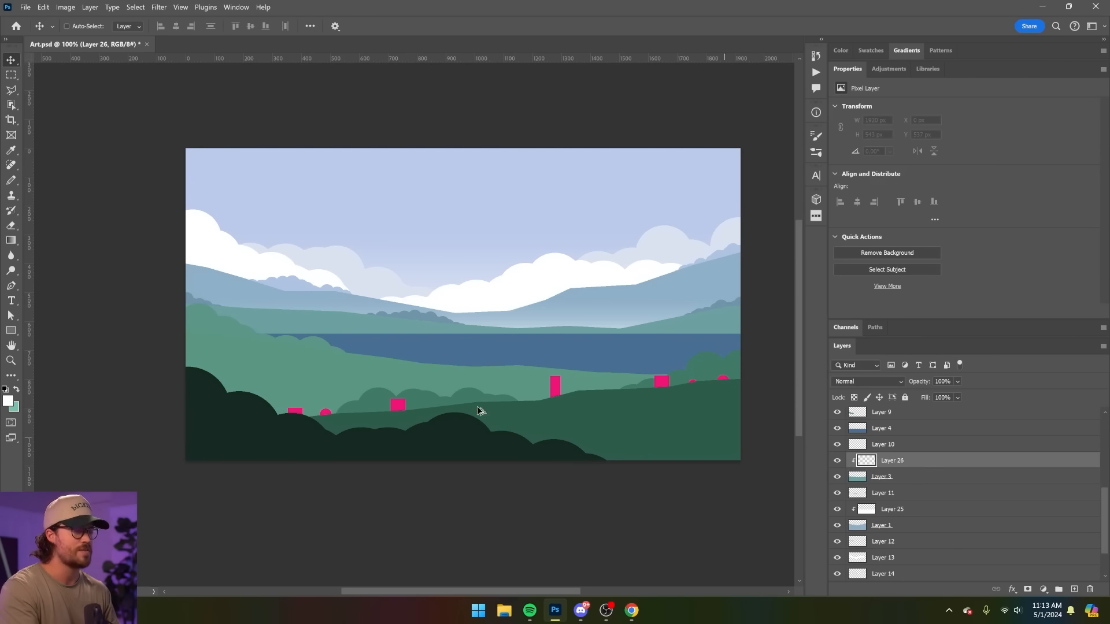
pyautogui.click(11, 239)
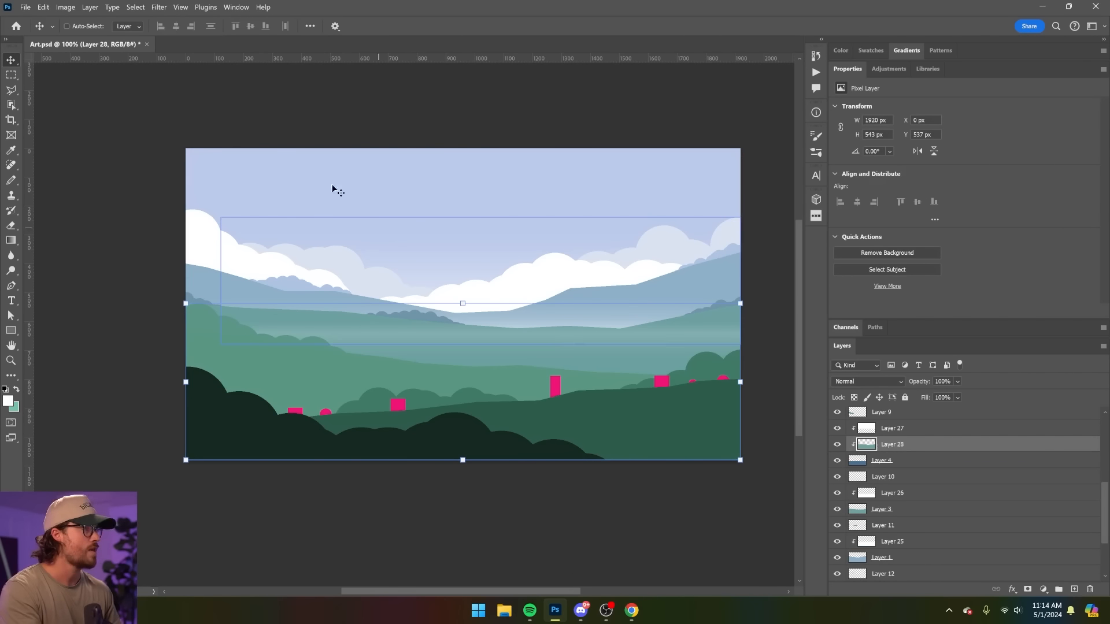
# - Flip the fog layer vertically and move it down over the lake as a reflection
pyautogui.click(43, 7)
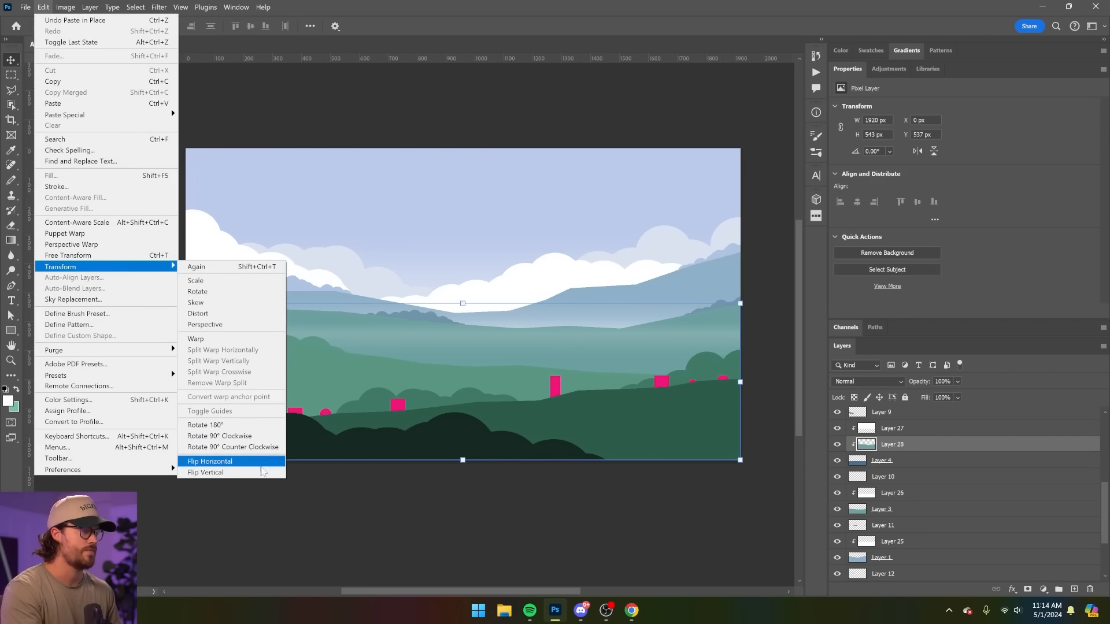
pyautogui.click(206, 471)
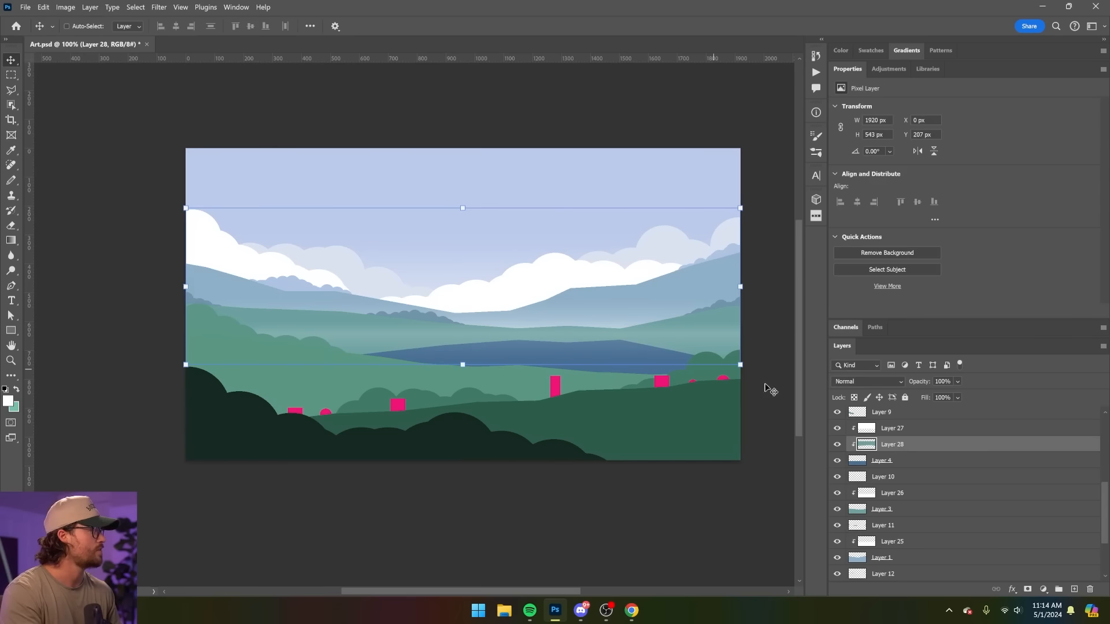
pyautogui.moveTo(971, 397); pyautogui.dragTo(948, 396)
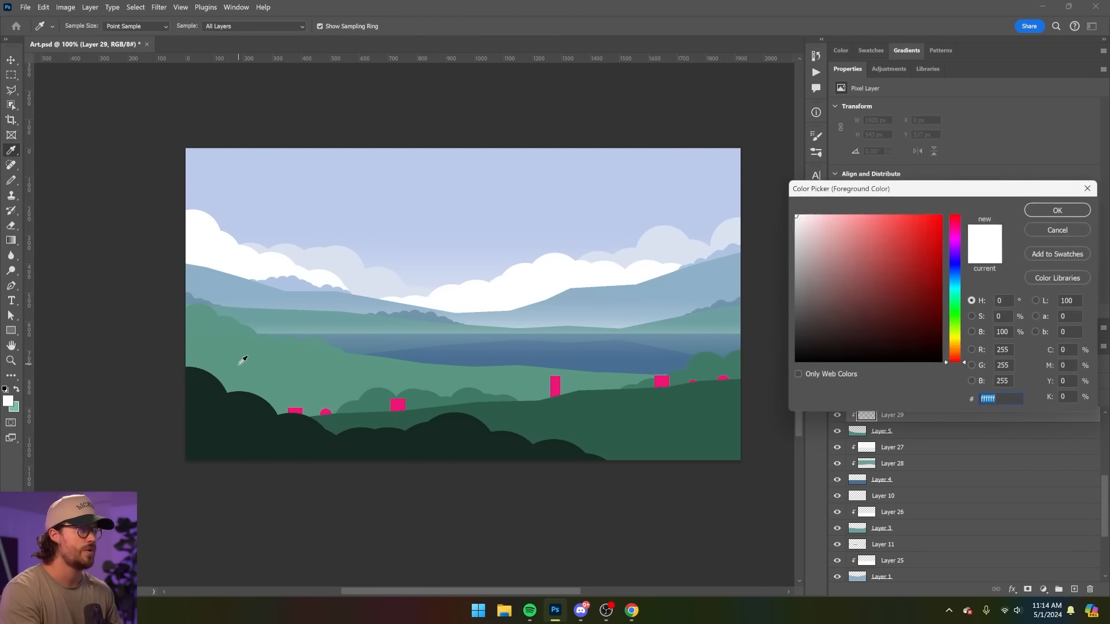
# - Soften the water with a clipped white gradient layer
pyautogui.click(1056, 211)
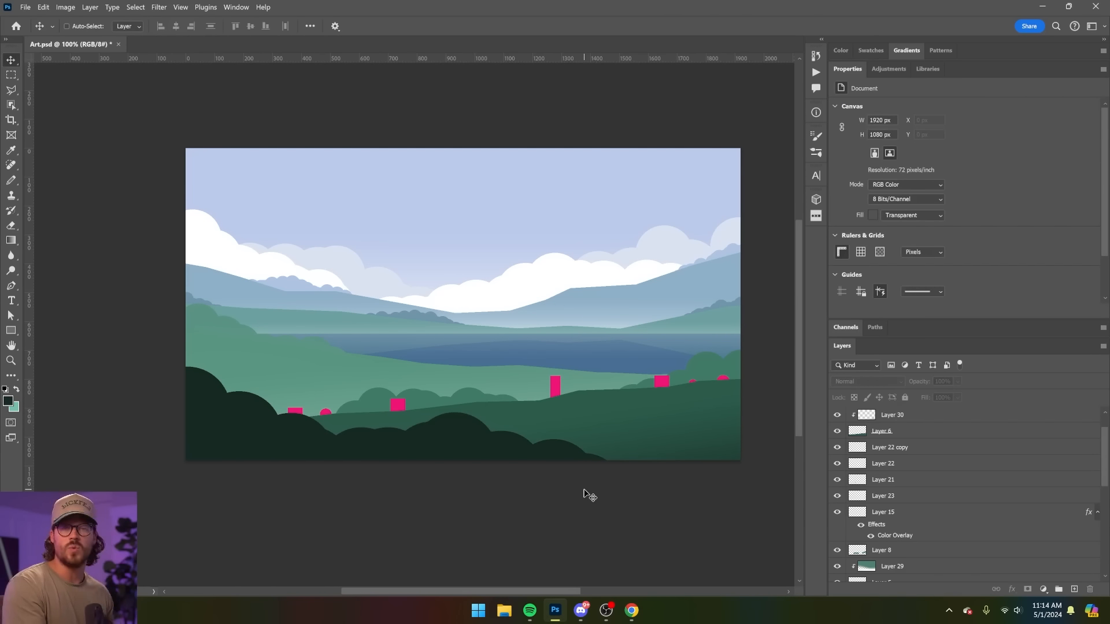
pyautogui.click(882, 542)
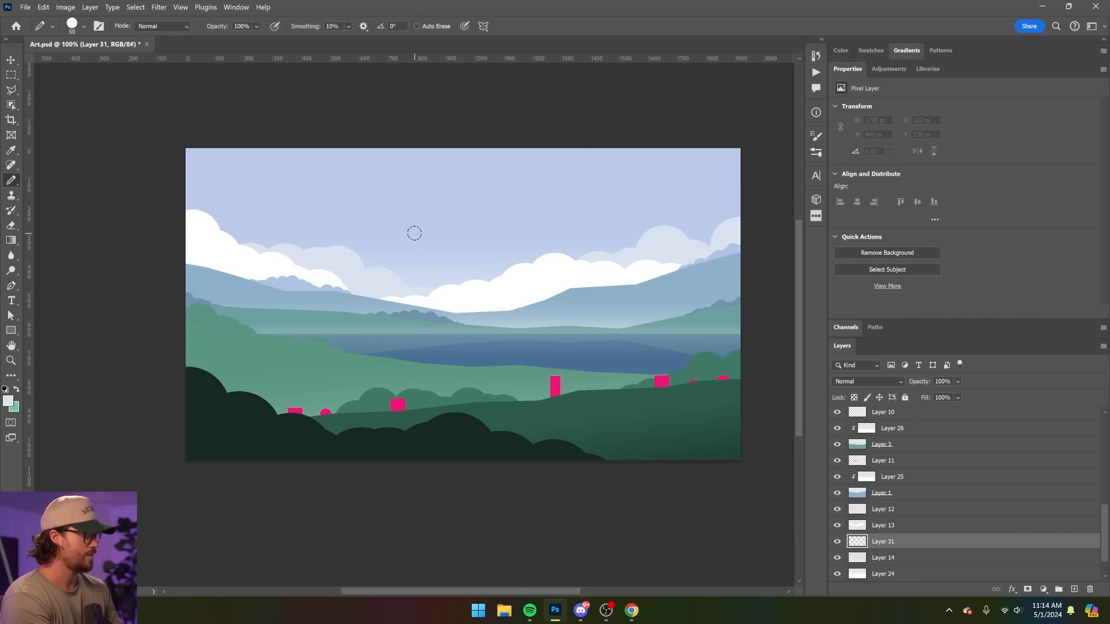
# - Brush round cloud puffs across the upper sky on a new layer
pyautogui.click(477, 194)
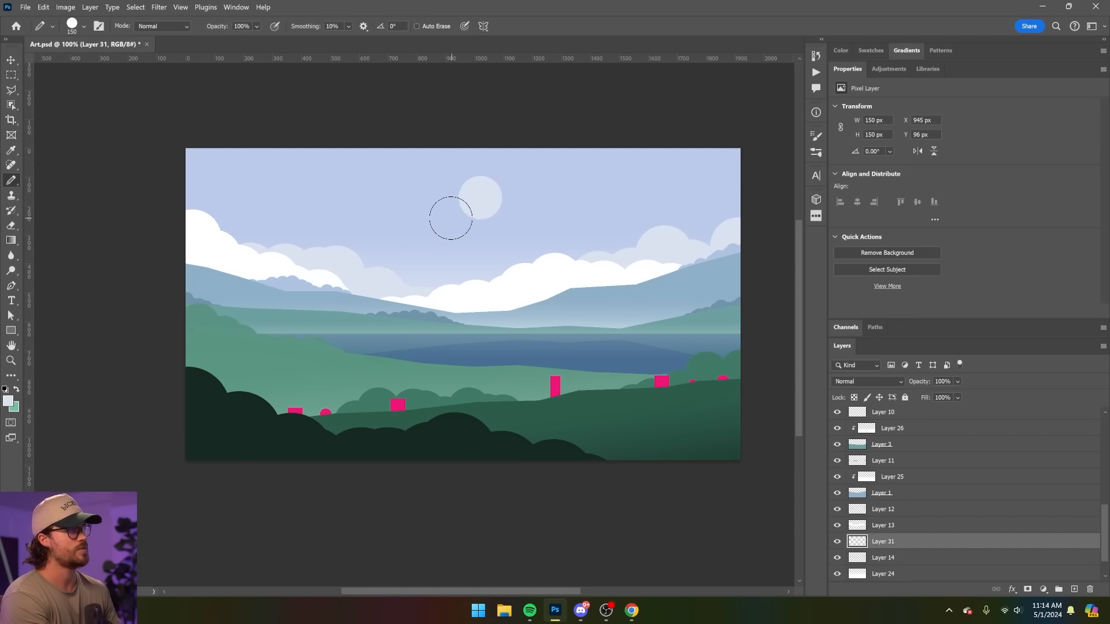
pyautogui.moveTo(451, 218); pyautogui.dragTo(594, 232)
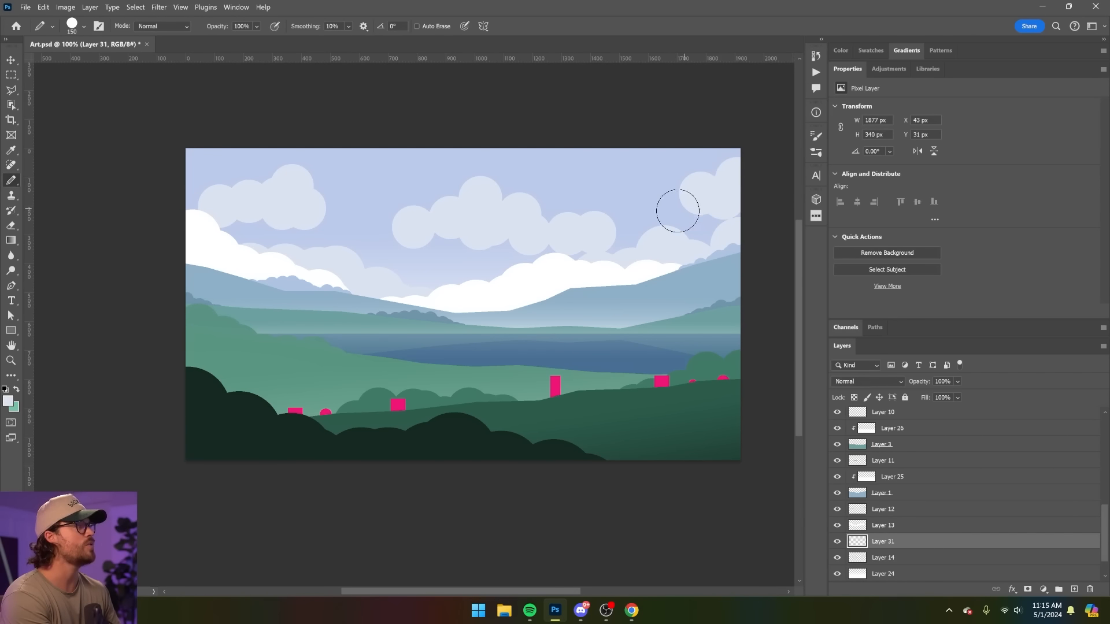
pyautogui.moveTo(636, 199); pyautogui.dragTo(741, 245)
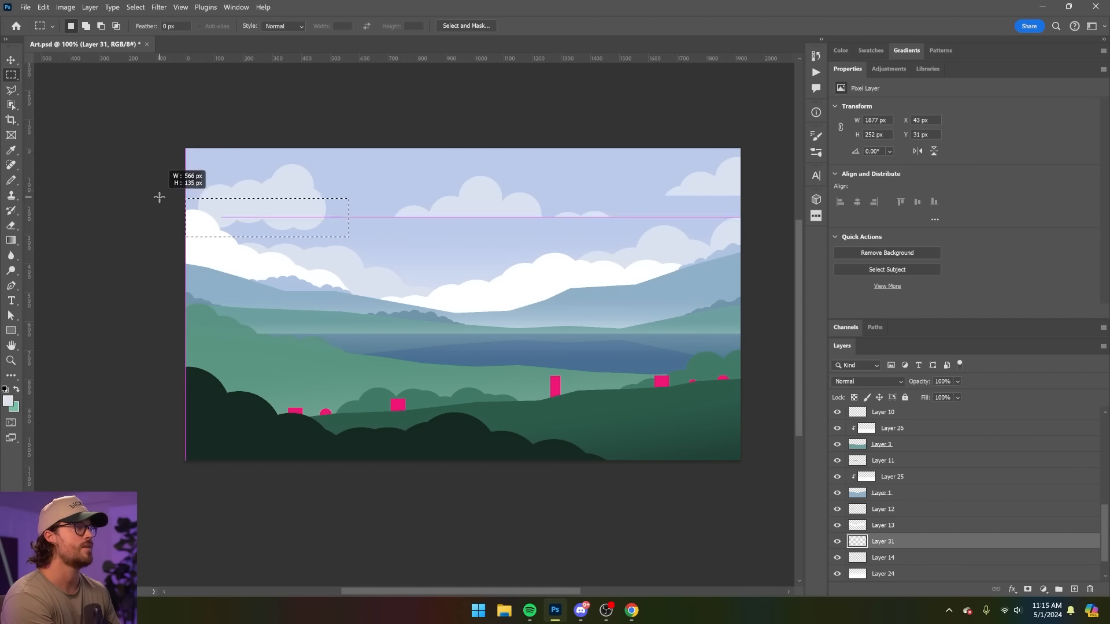
# - Trim the clouds flat with a marquee and copy the top-left cloud for Free Transform
pyautogui.moveTo(267, 218); pyautogui.dragTo(603, 218)
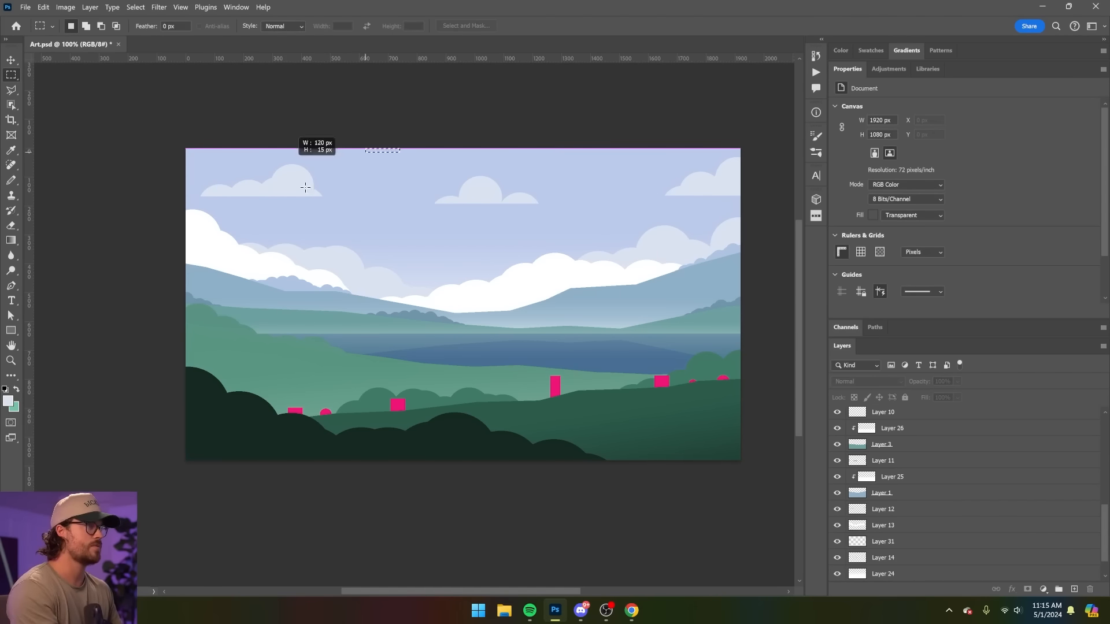
pyautogui.click(882, 541)
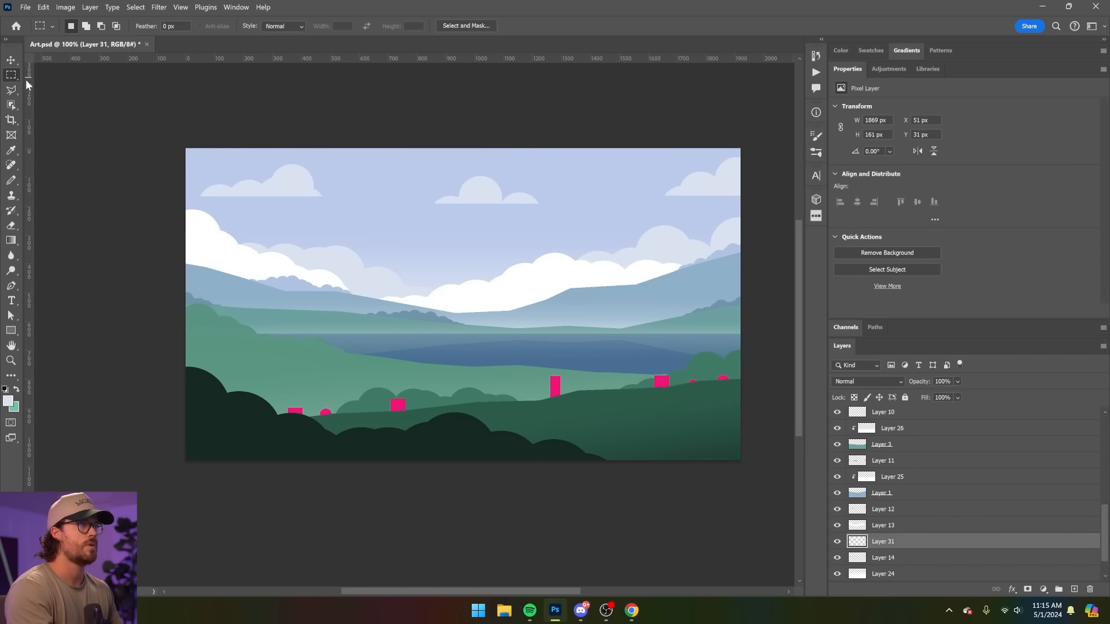
pyautogui.moveTo(186, 149); pyautogui.dragTo(360, 214)
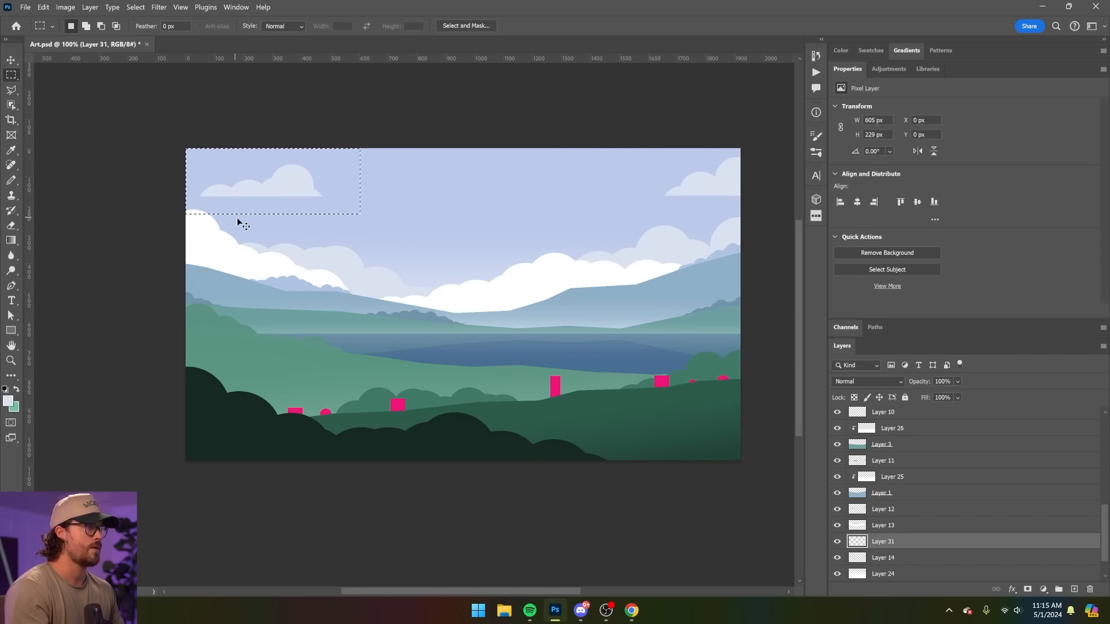
pyautogui.click(43, 7)
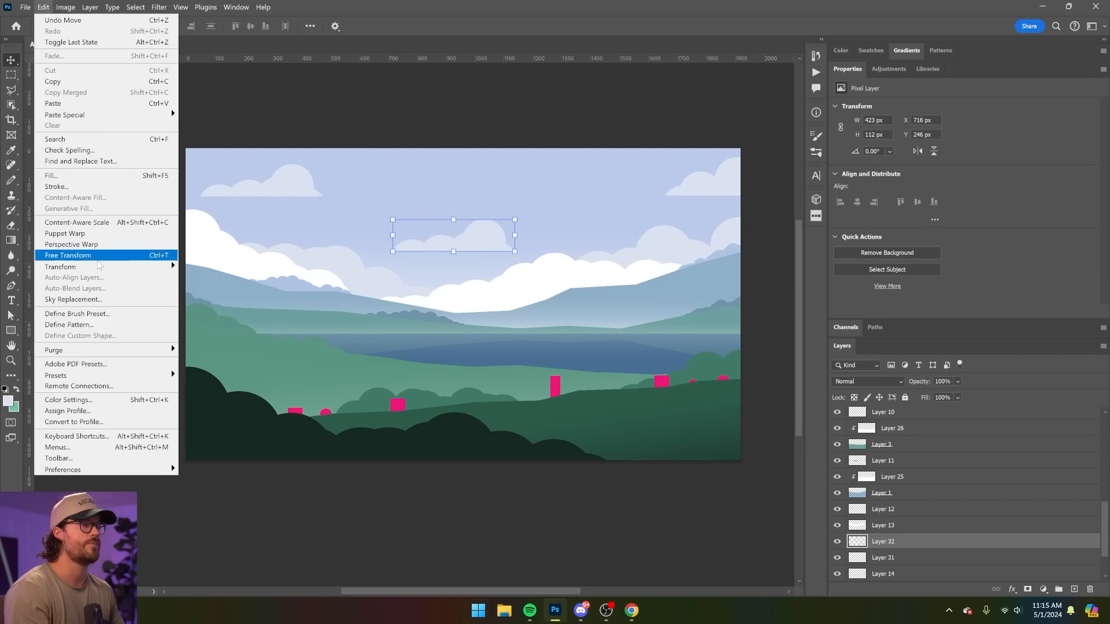